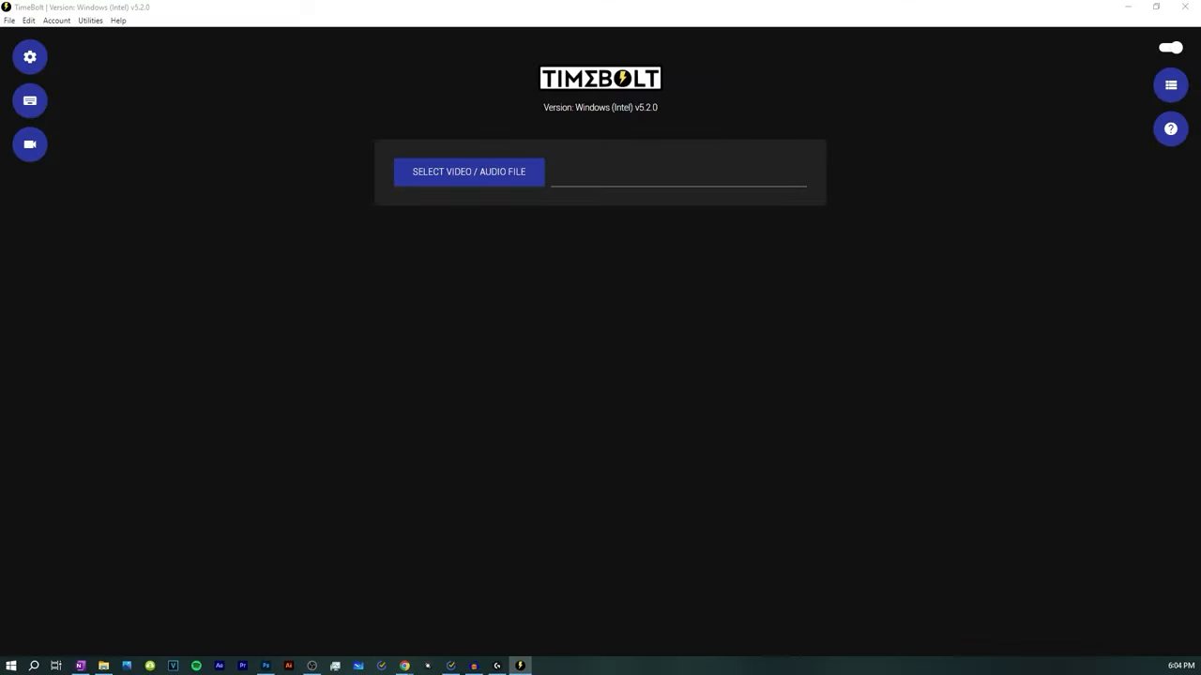
Launch TimeBolt and load the recorded video so silent stretches are detected on the timeline.
click(469, 173)
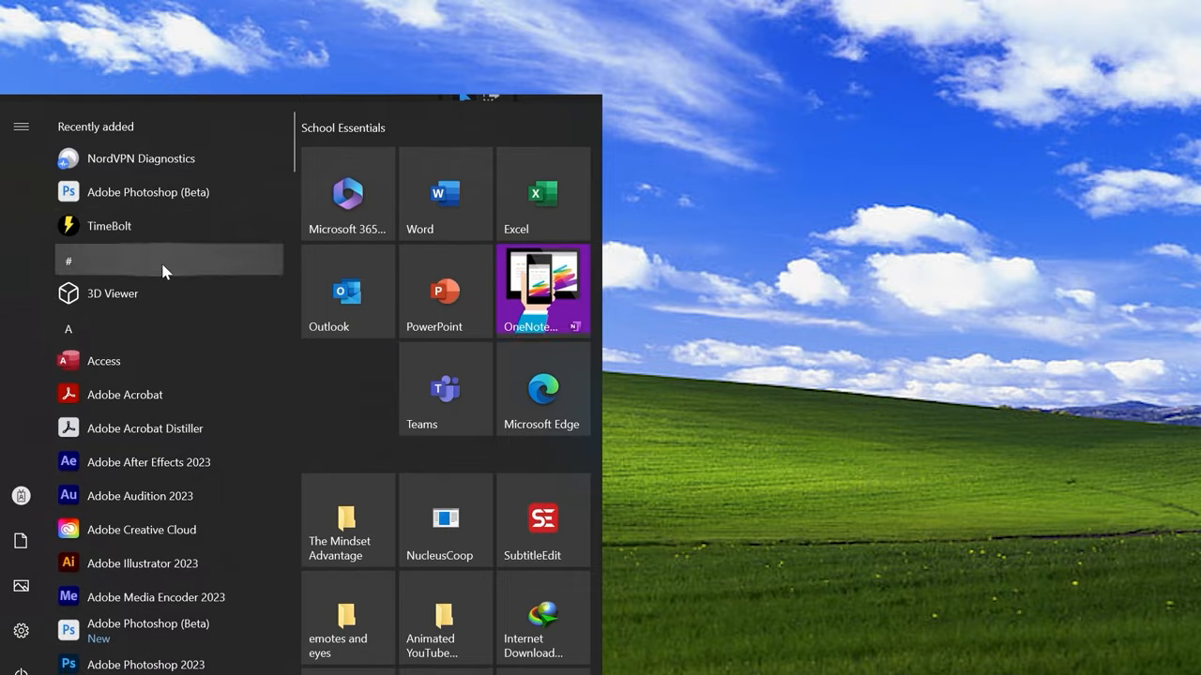
click(109, 225)
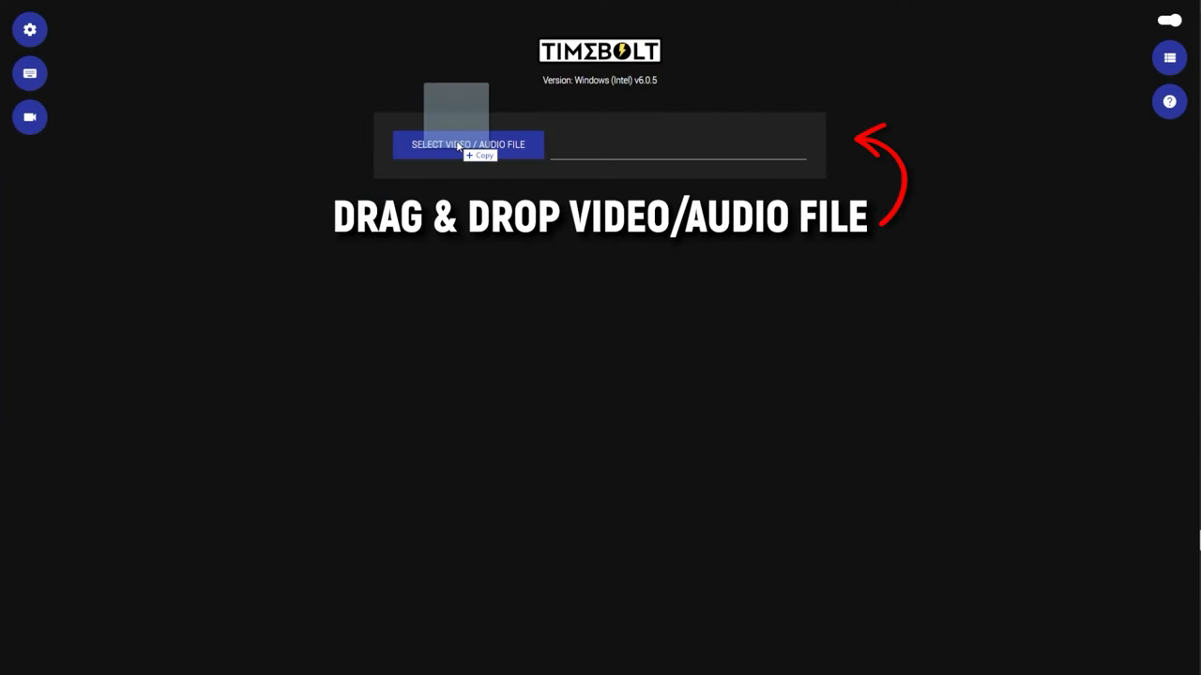
click(469, 144)
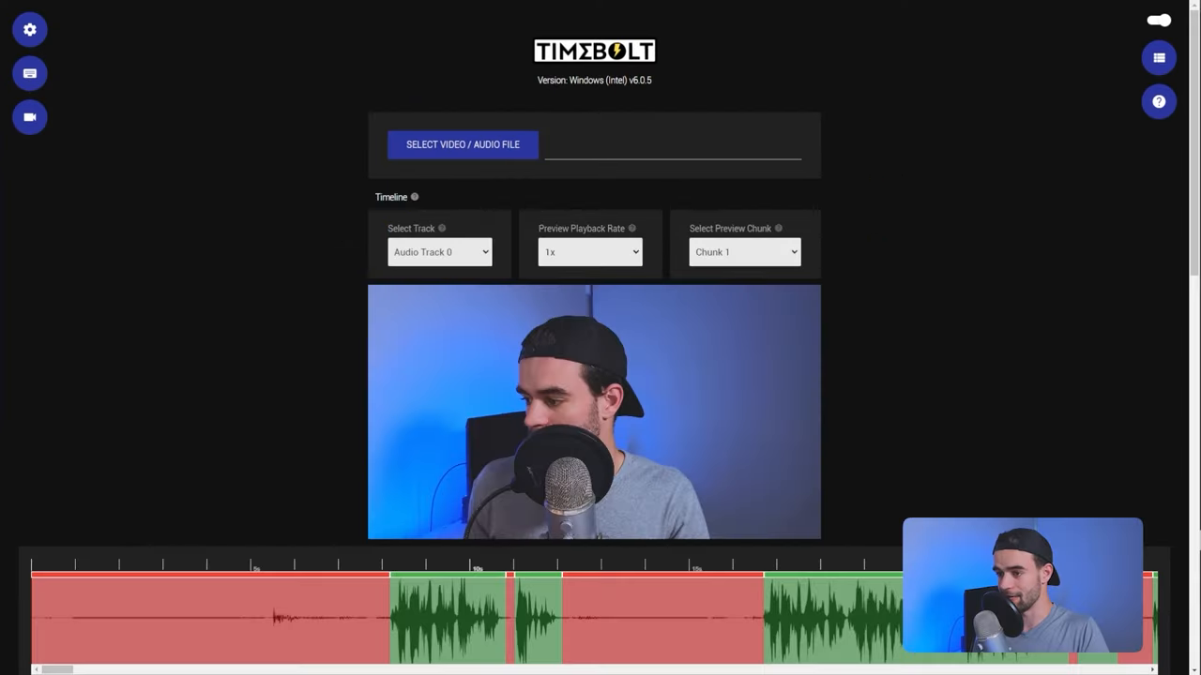
scroll(down, 3)
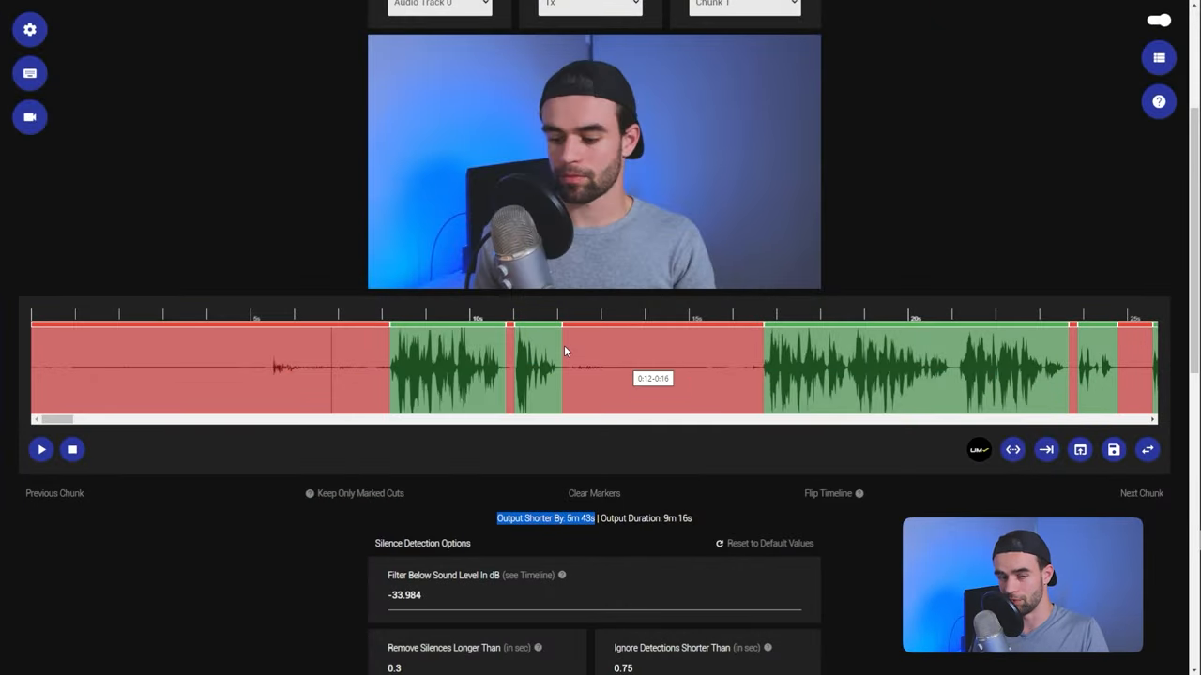
Turn off the opening spoken section and set the preview playback rate to 2x.
click(41, 450)
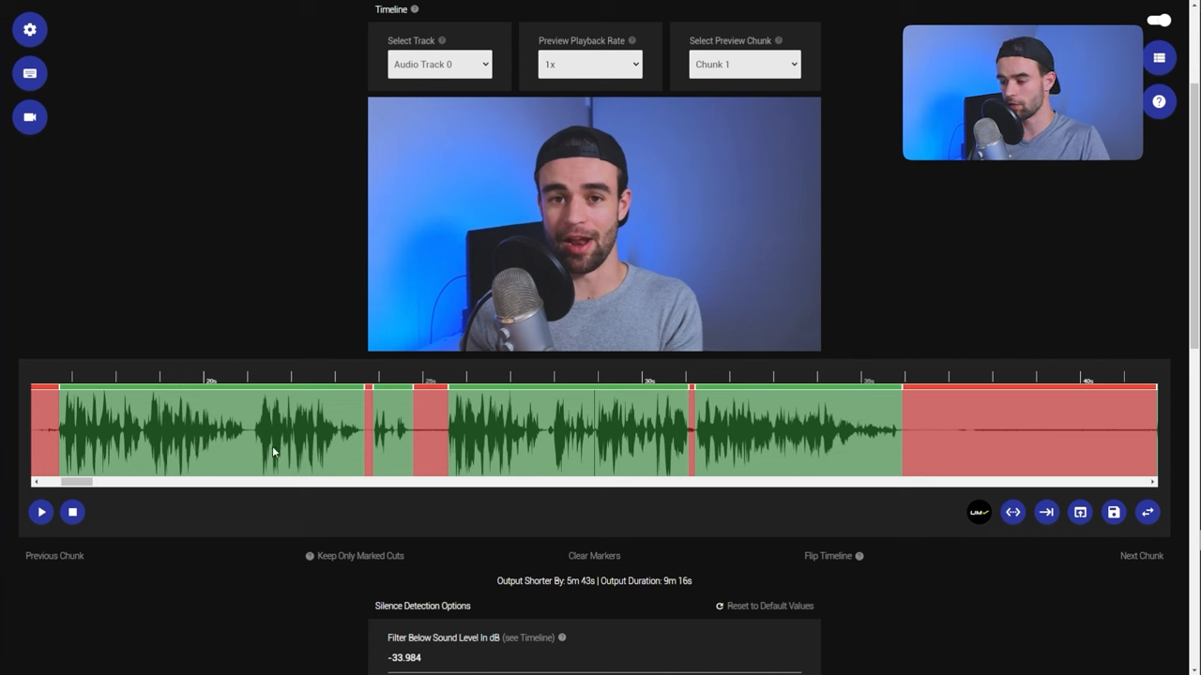
mouse_move(138, 430)
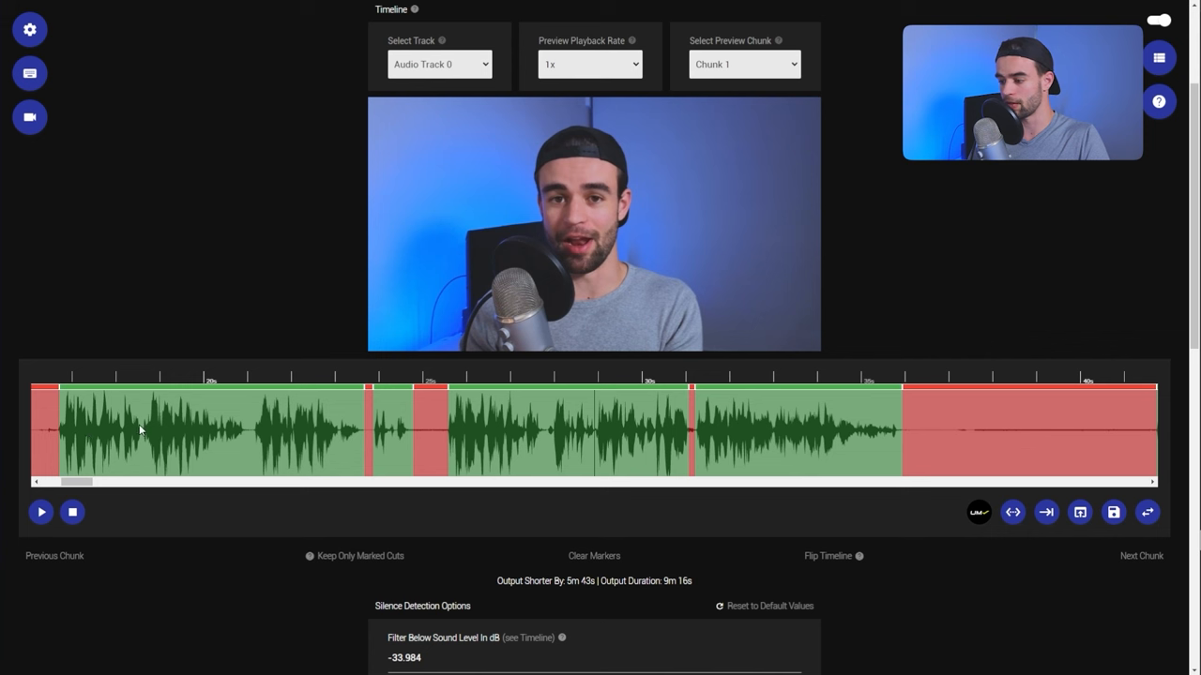
mouse_move(298, 430)
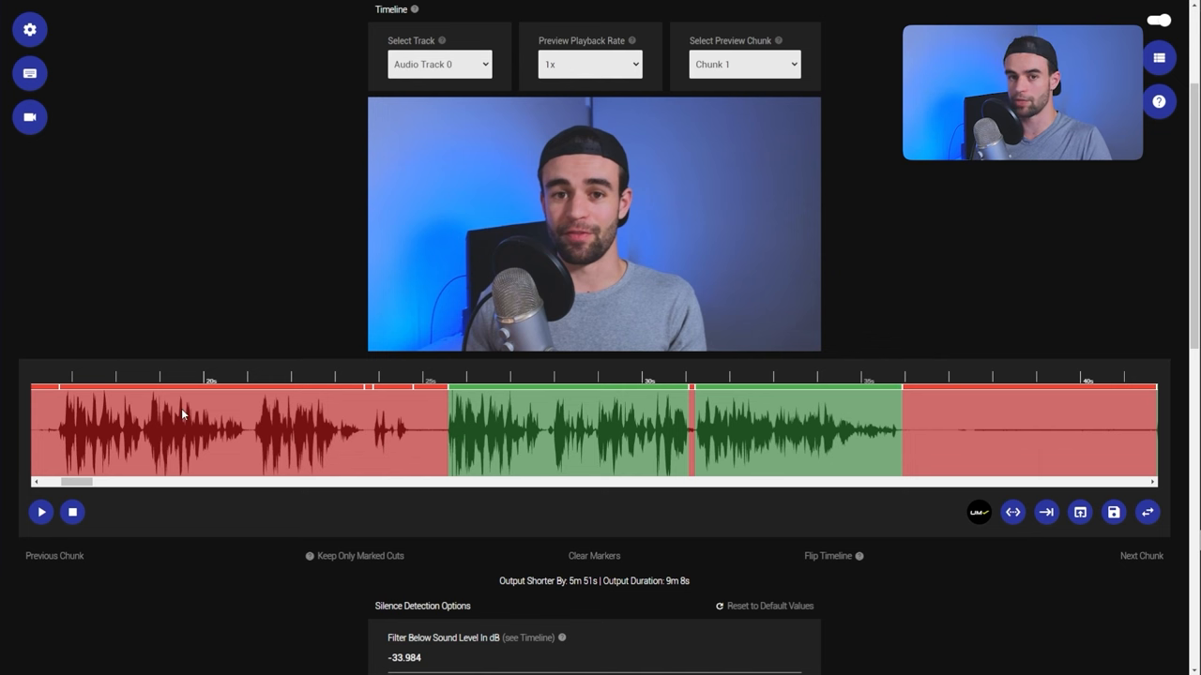
click(42, 512)
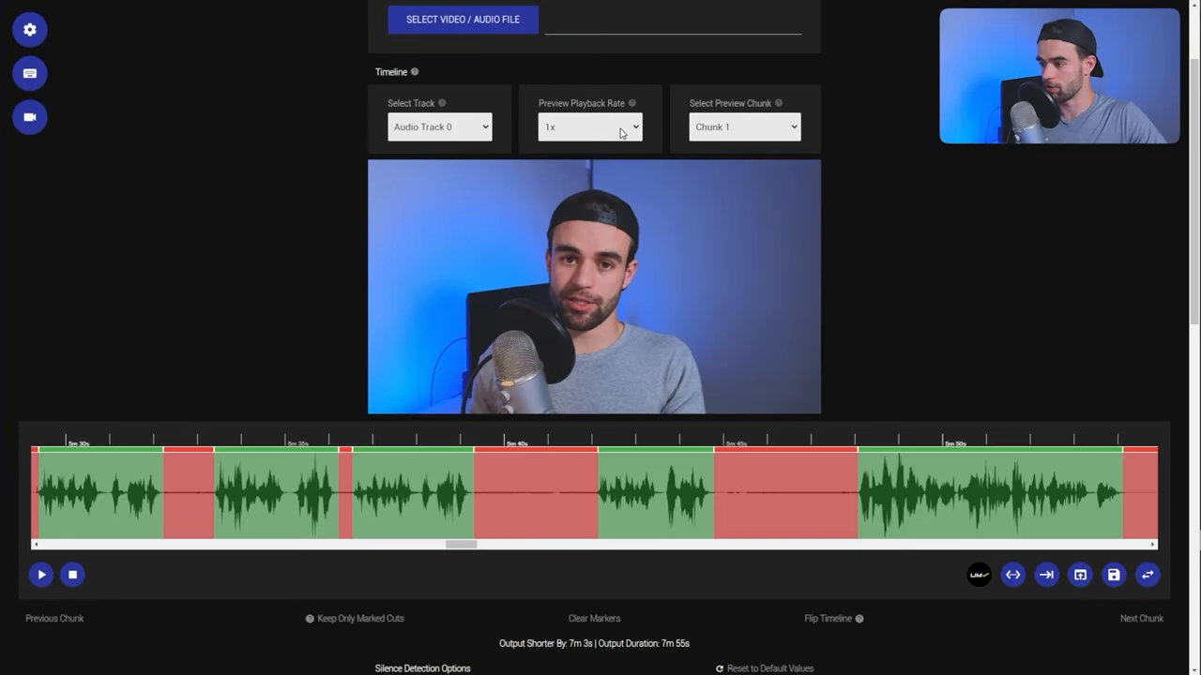
mouse_move(563, 180)
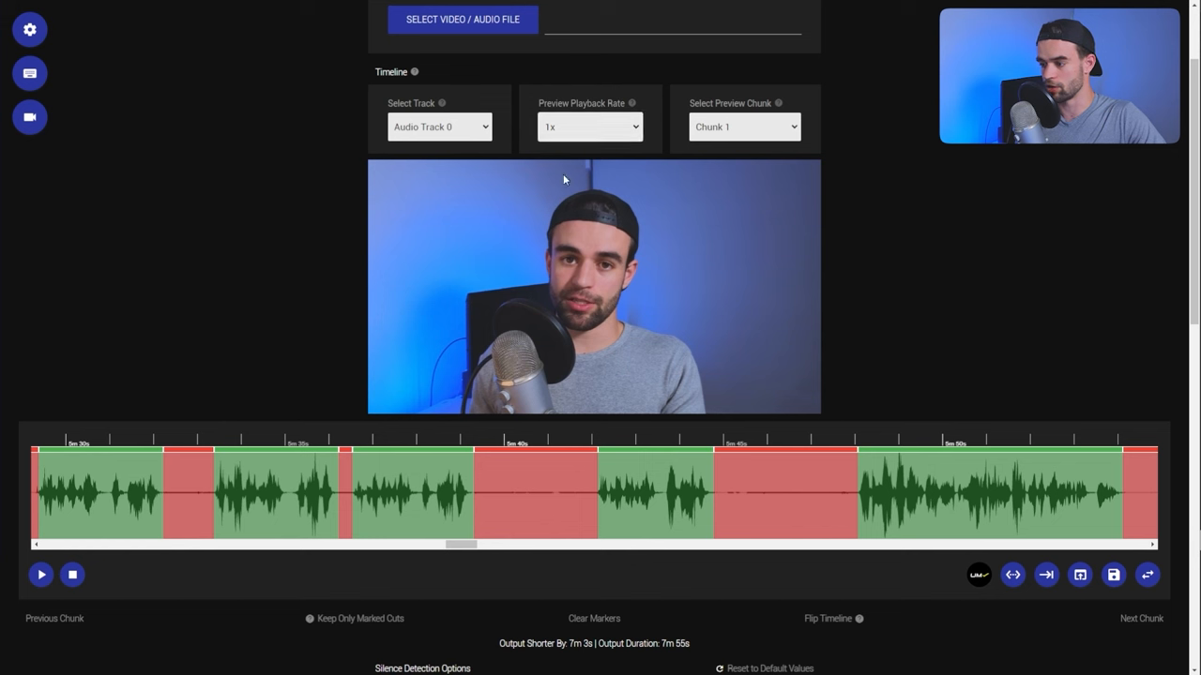
click(589, 127)
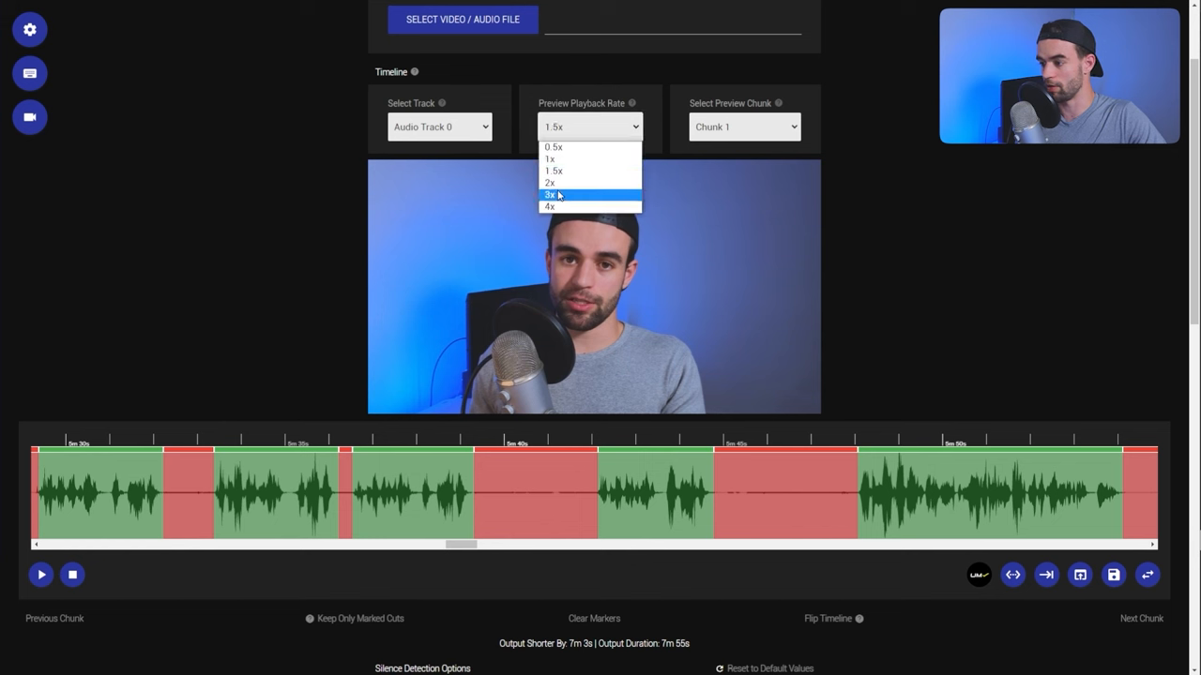
click(550, 193)
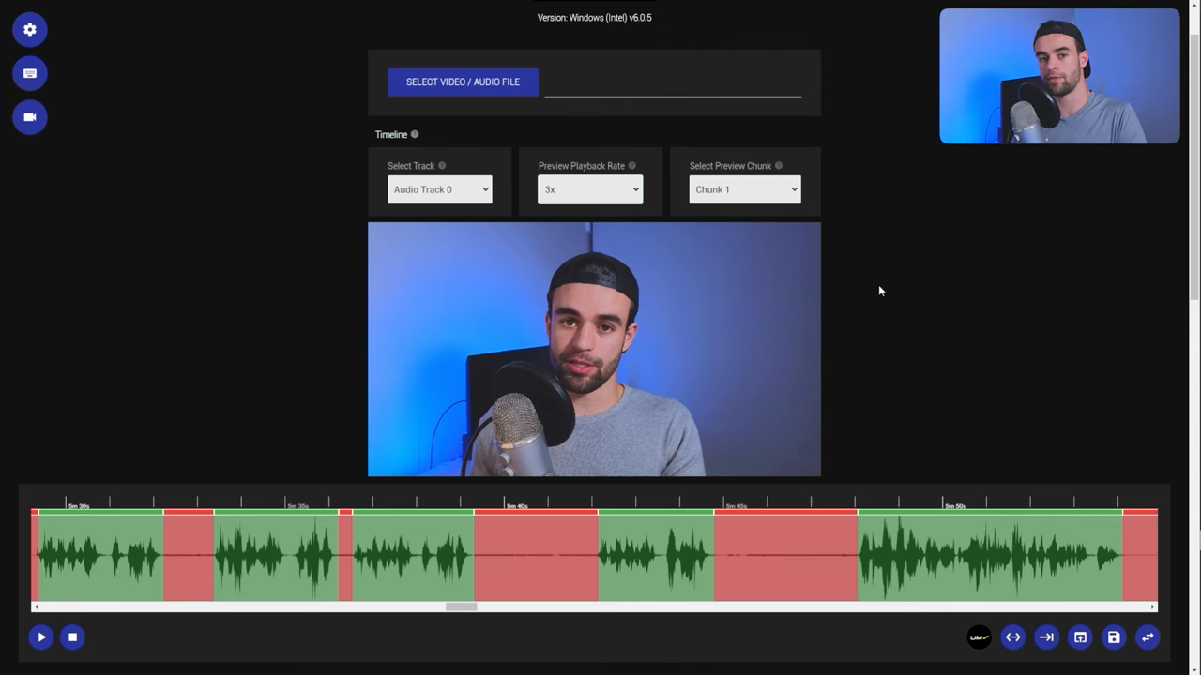
Enable Apply Transitions under Rendering Enhancements with a 0.1-second cross-fade.
scroll(down, 3)
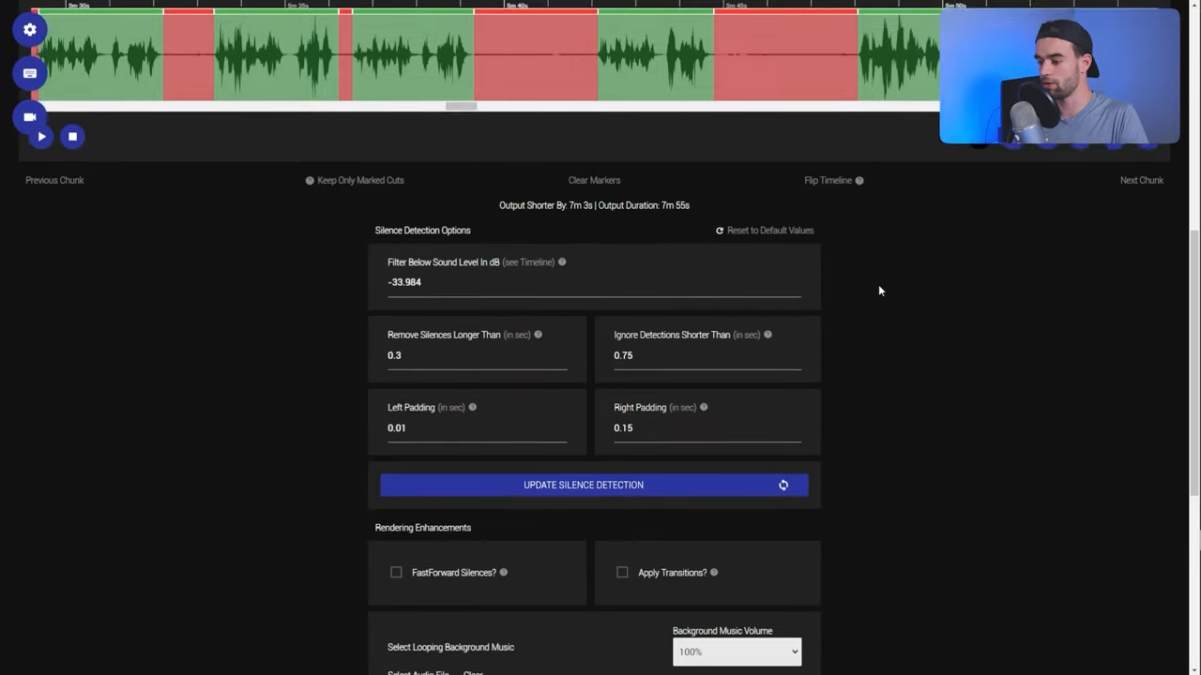
scroll(down, 3)
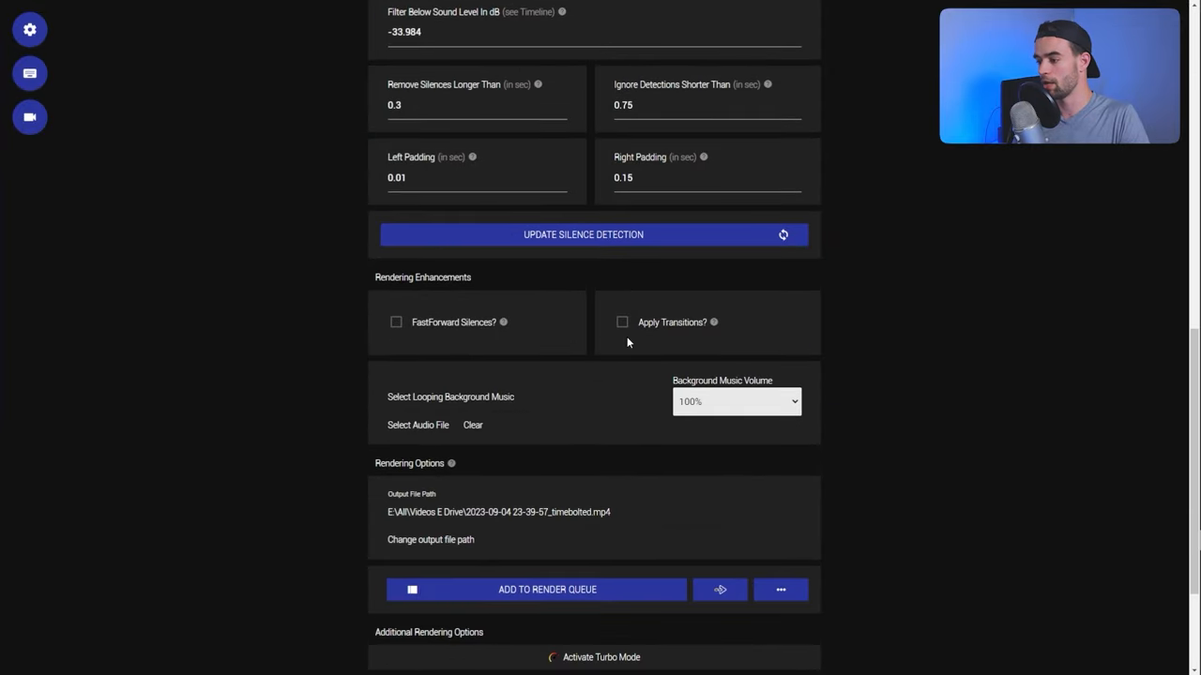
click(623, 323)
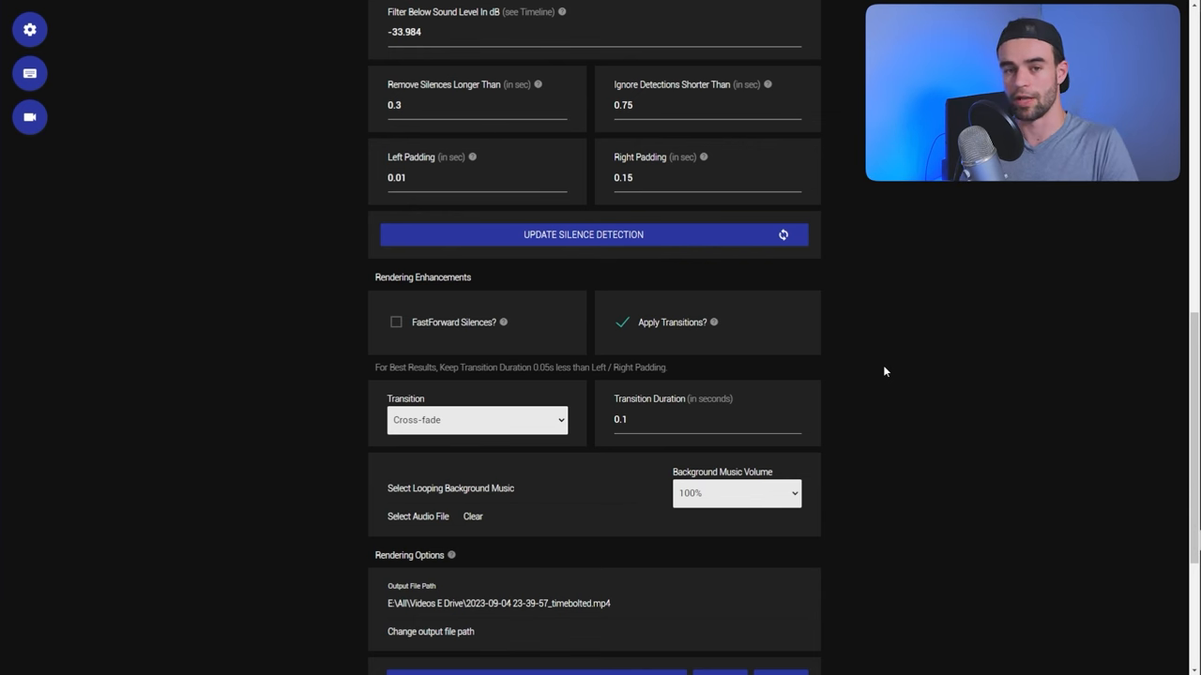
click(622, 323)
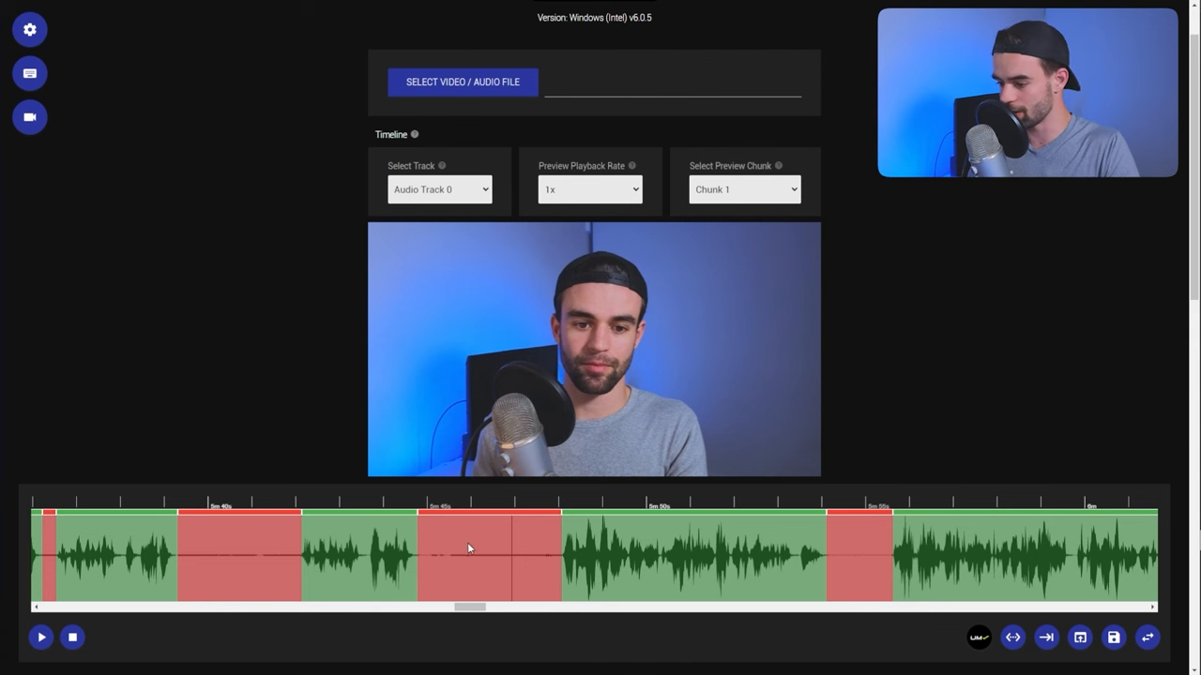
Select a spoken timeline section and apply the centered 125% zoom effect to it.
click(488, 554)
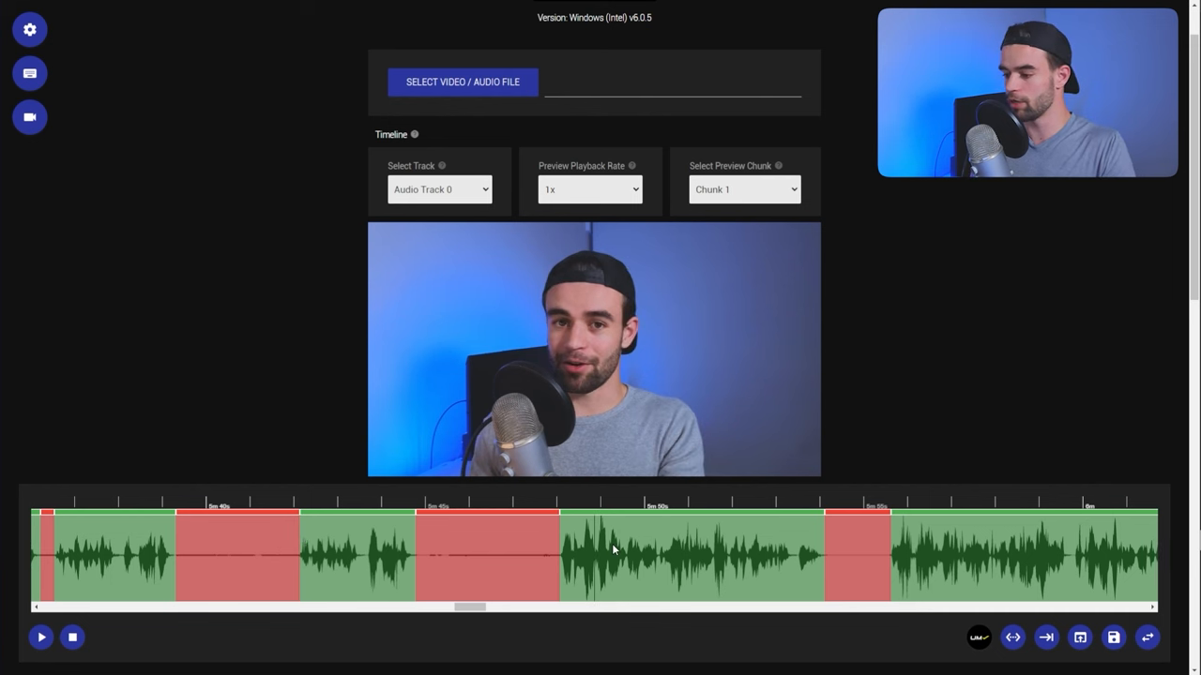
click(690, 553)
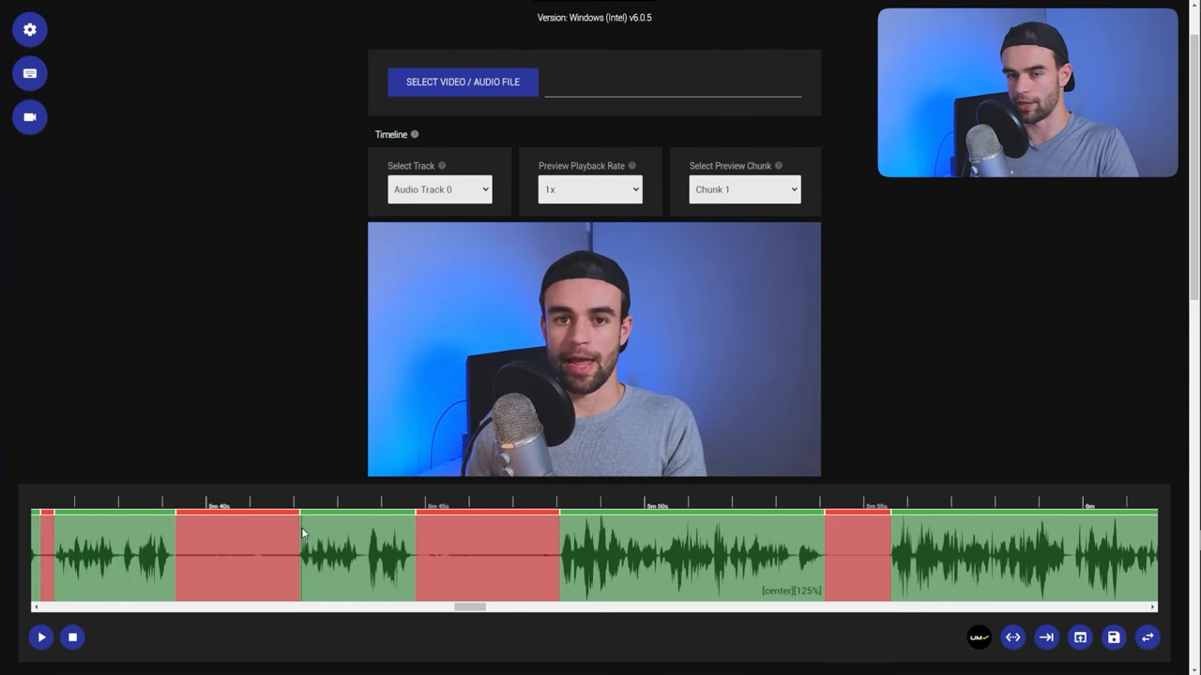
click(41, 638)
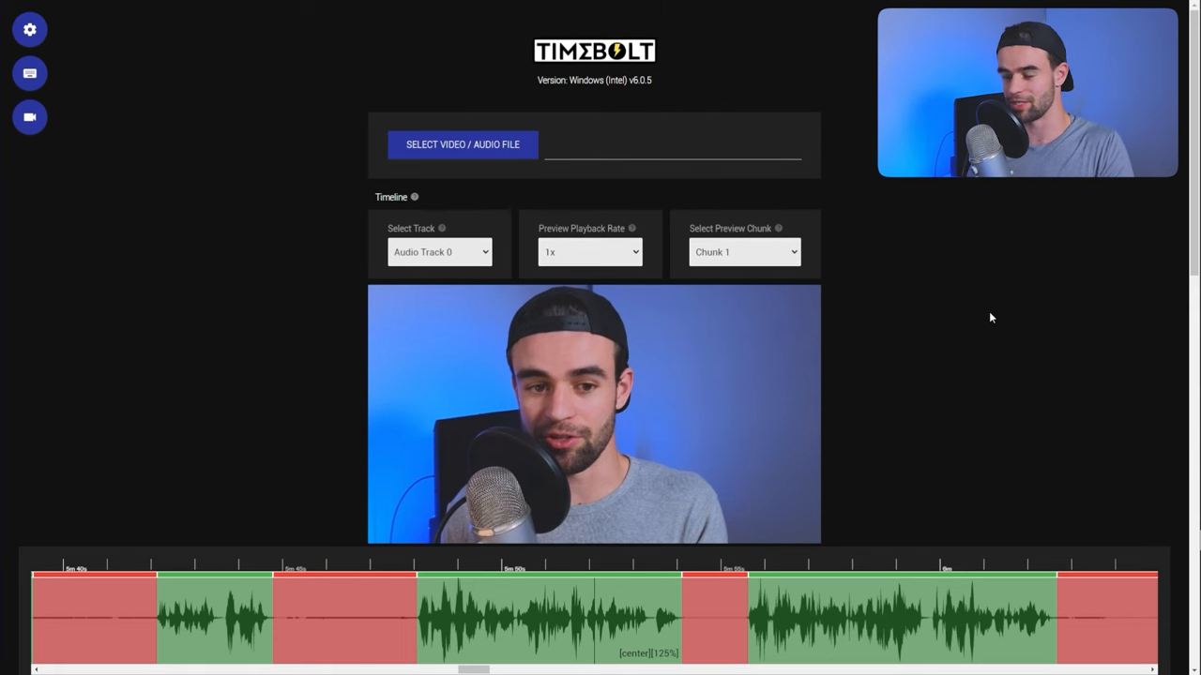
Run Umcheck audio transcription so filler words like um, like and yeah are highlighted.
scroll(down, 3)
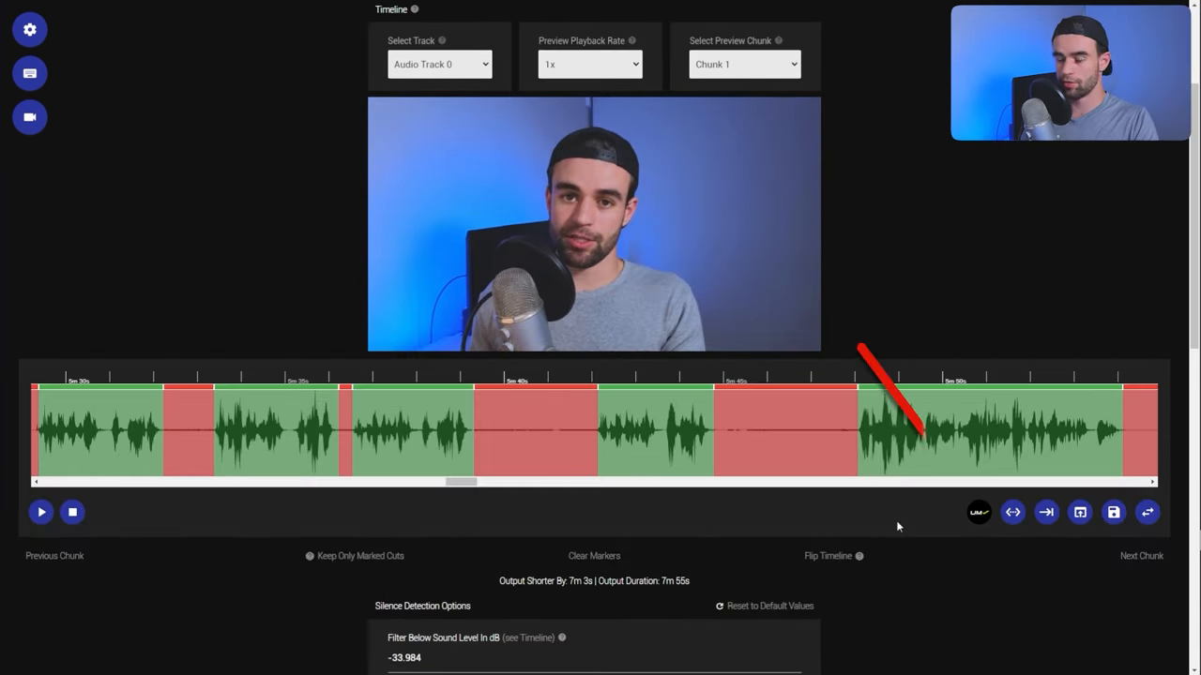
click(979, 512)
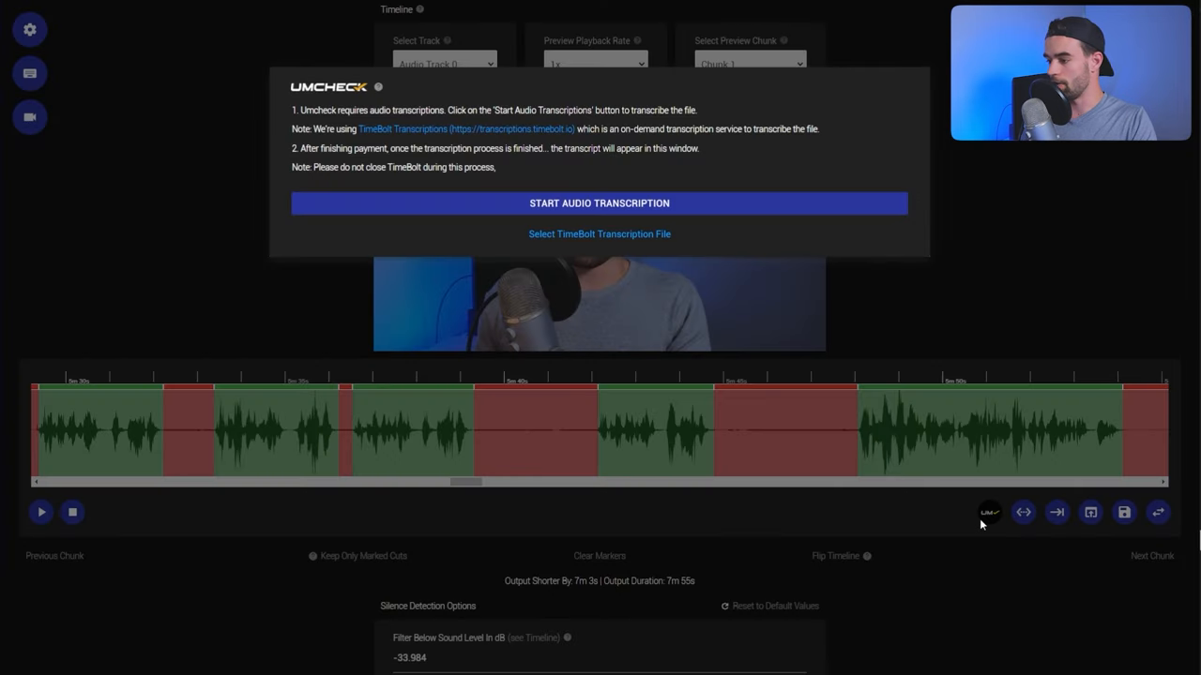
mouse_move(599, 203)
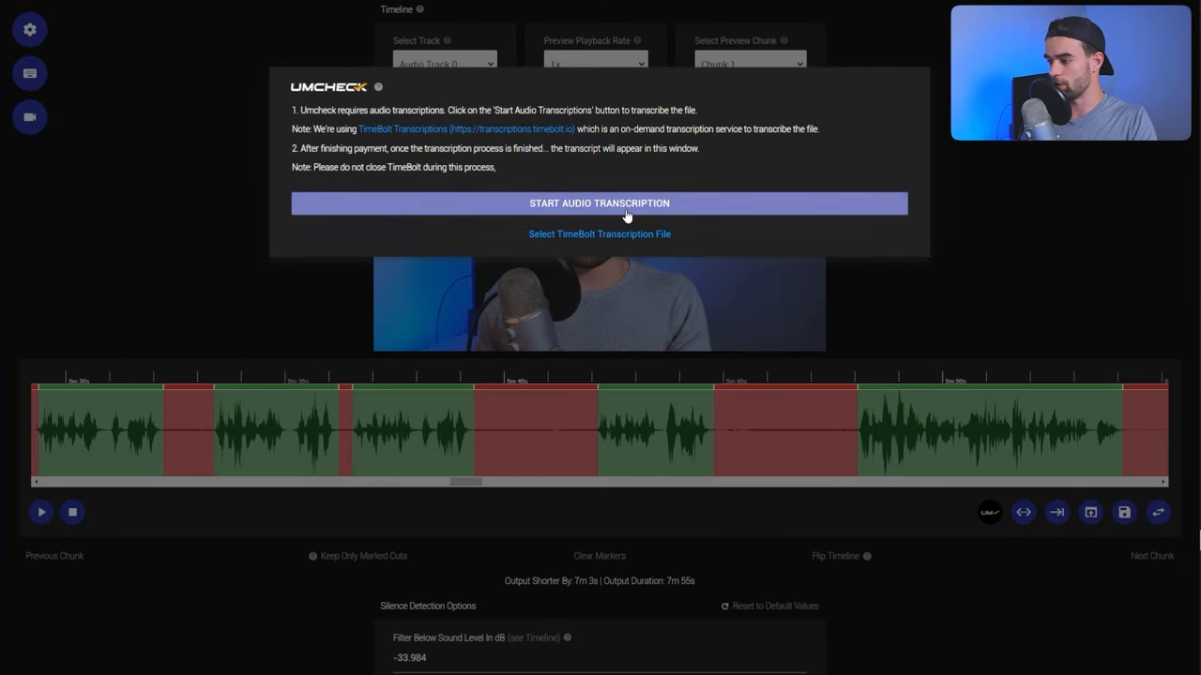
click(601, 203)
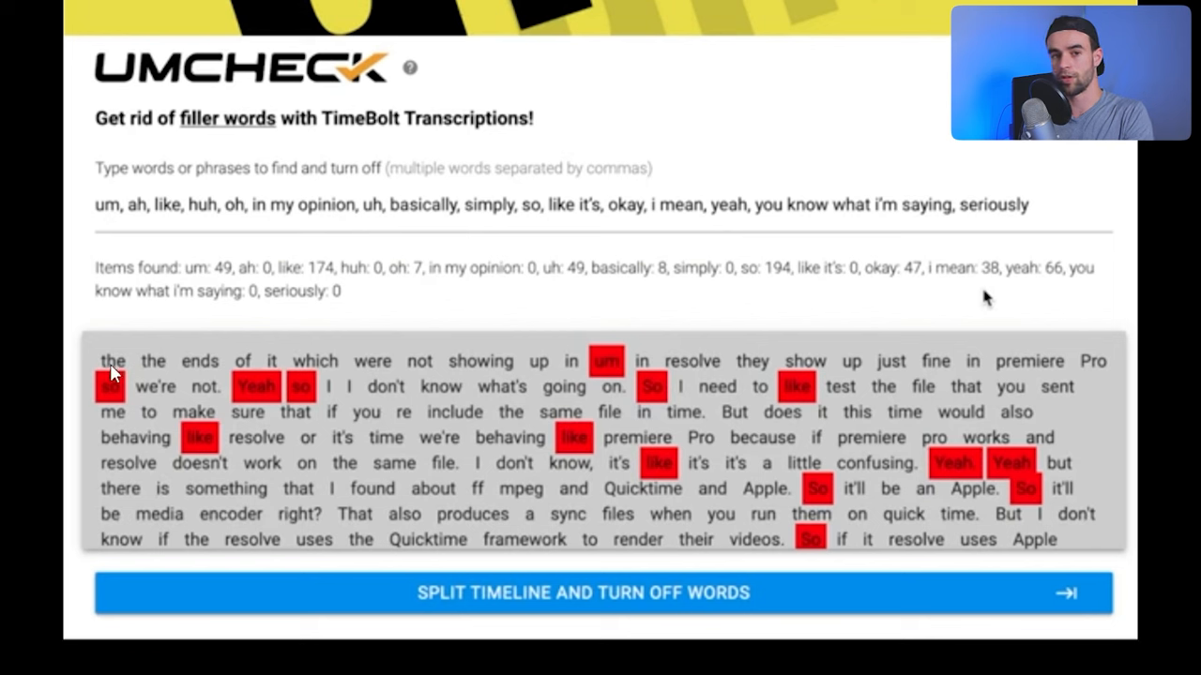
mouse_move(848, 488)
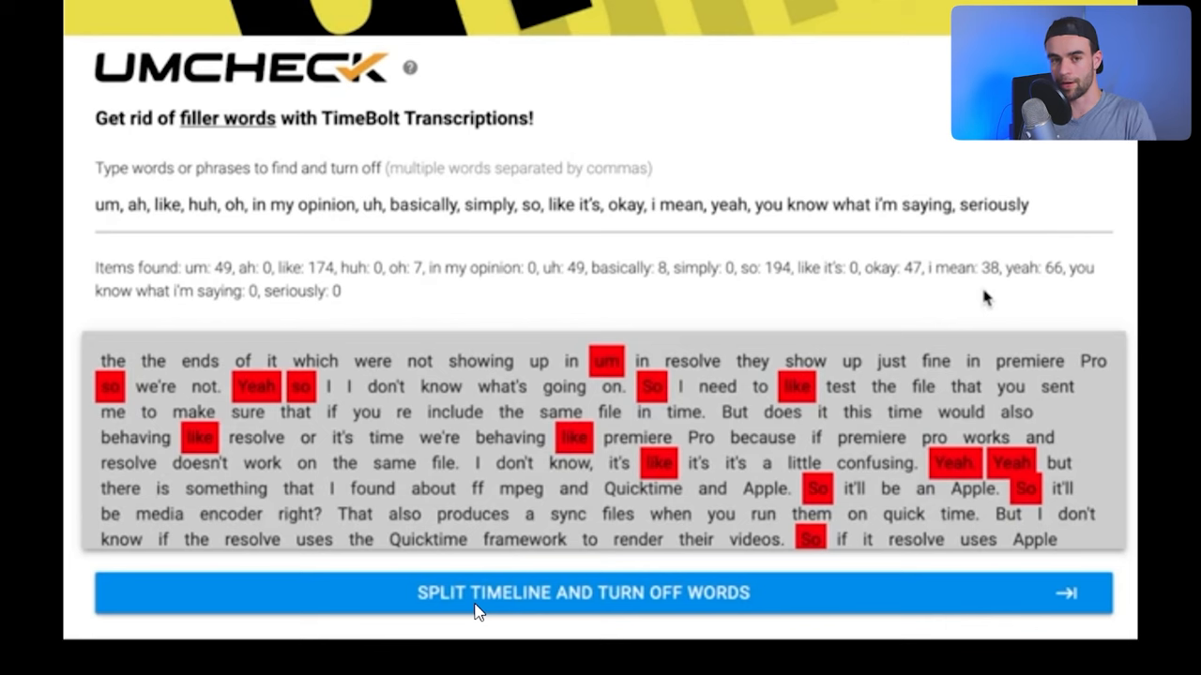
Split the timeline and turn off the detected filler words, then review render options.
click(581, 593)
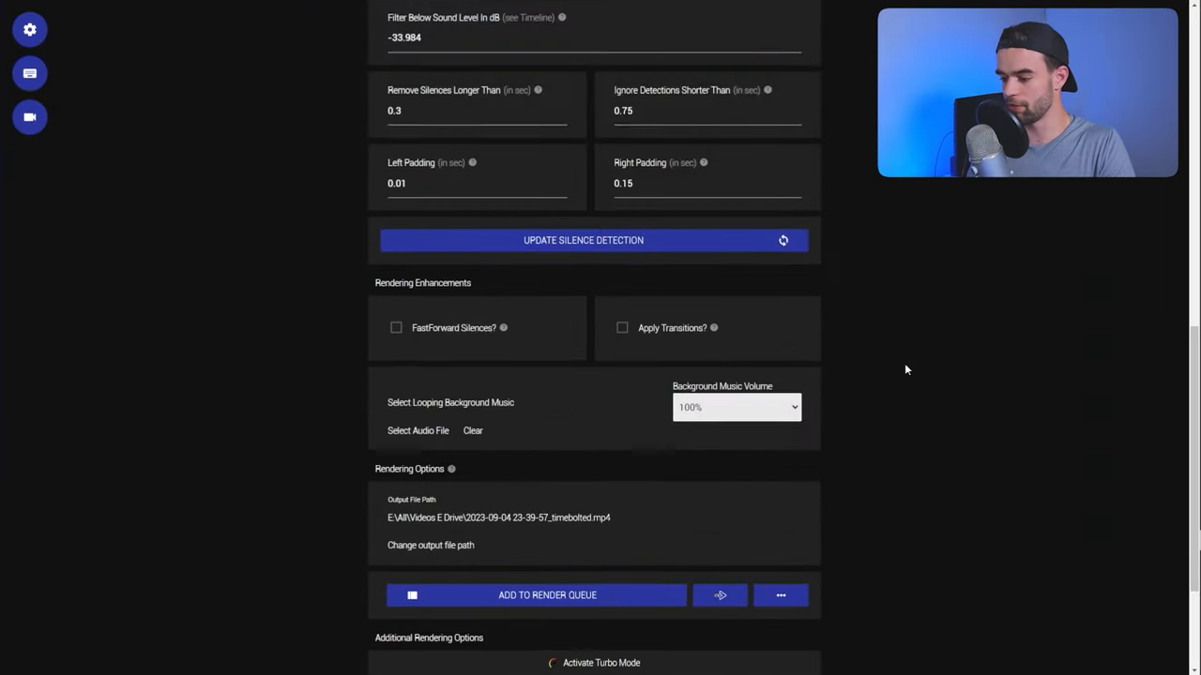
scroll(down, 3)
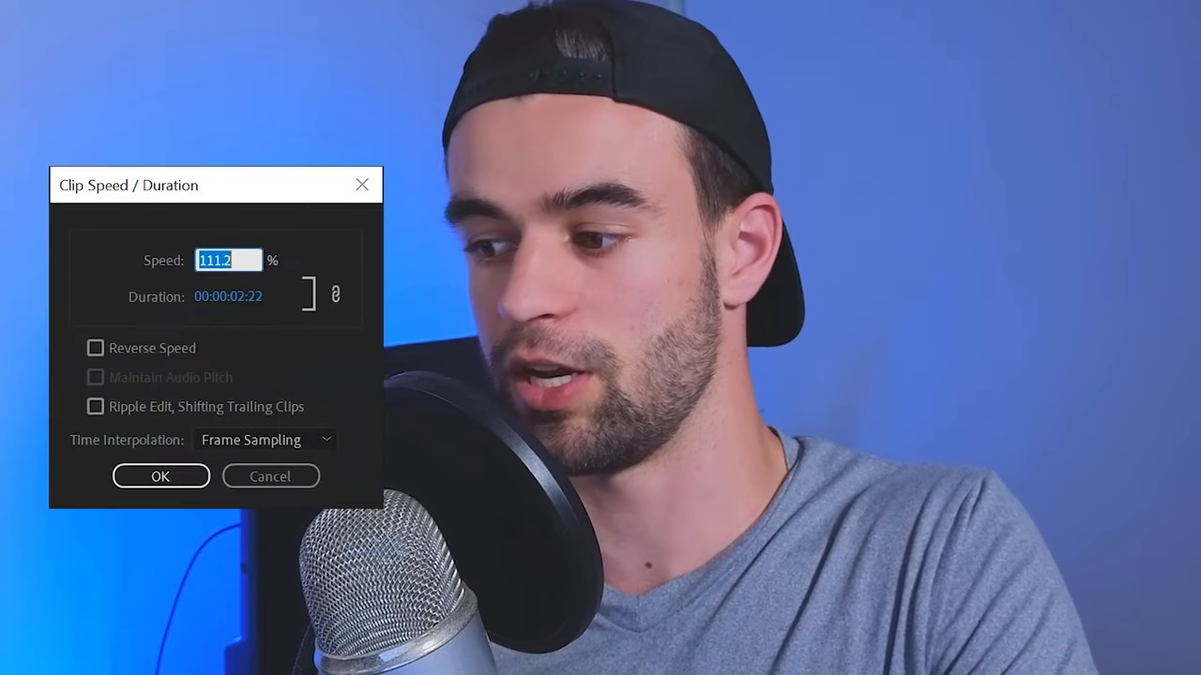
Set the clip speed to 130.4% in the Clip Speed / Duration dialog.
text(130.4)
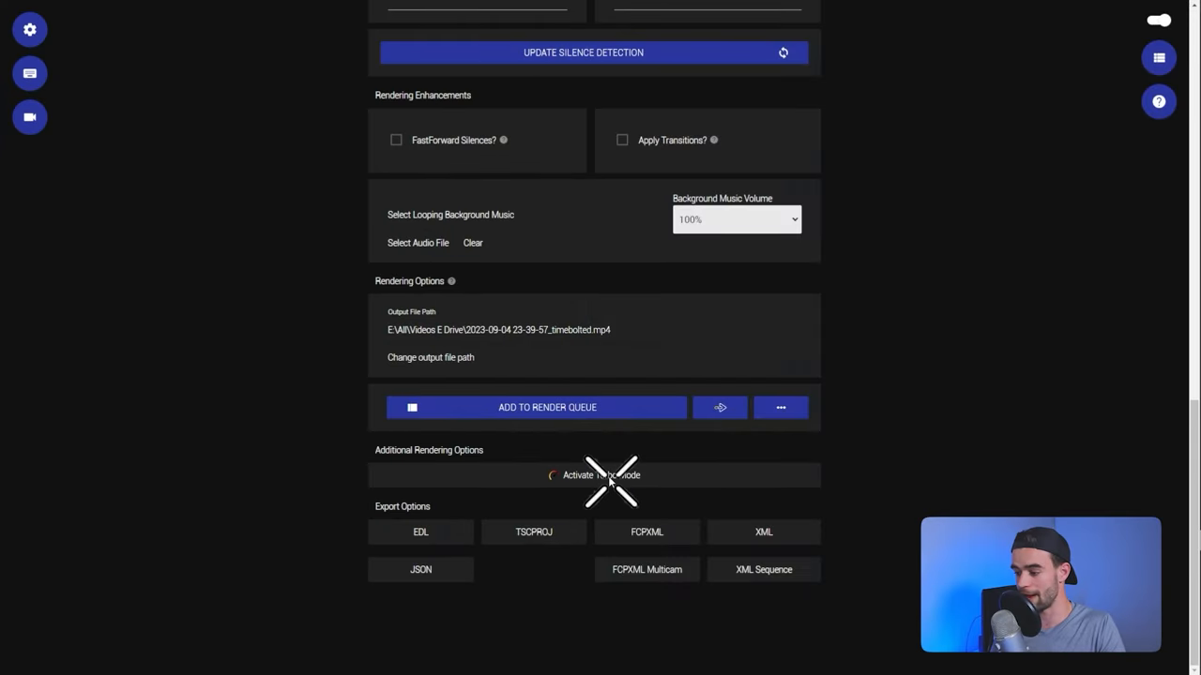
Check the Turbo Mode settings, then export the edit as an XML file.
click(601, 475)
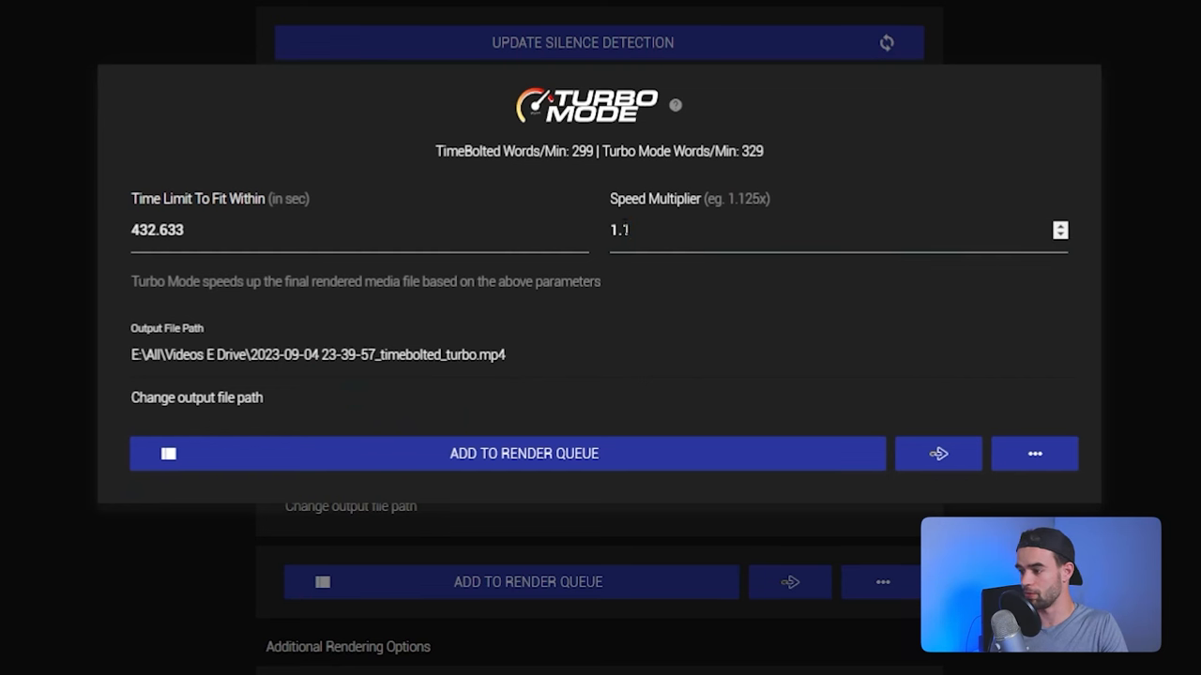
click(835, 231)
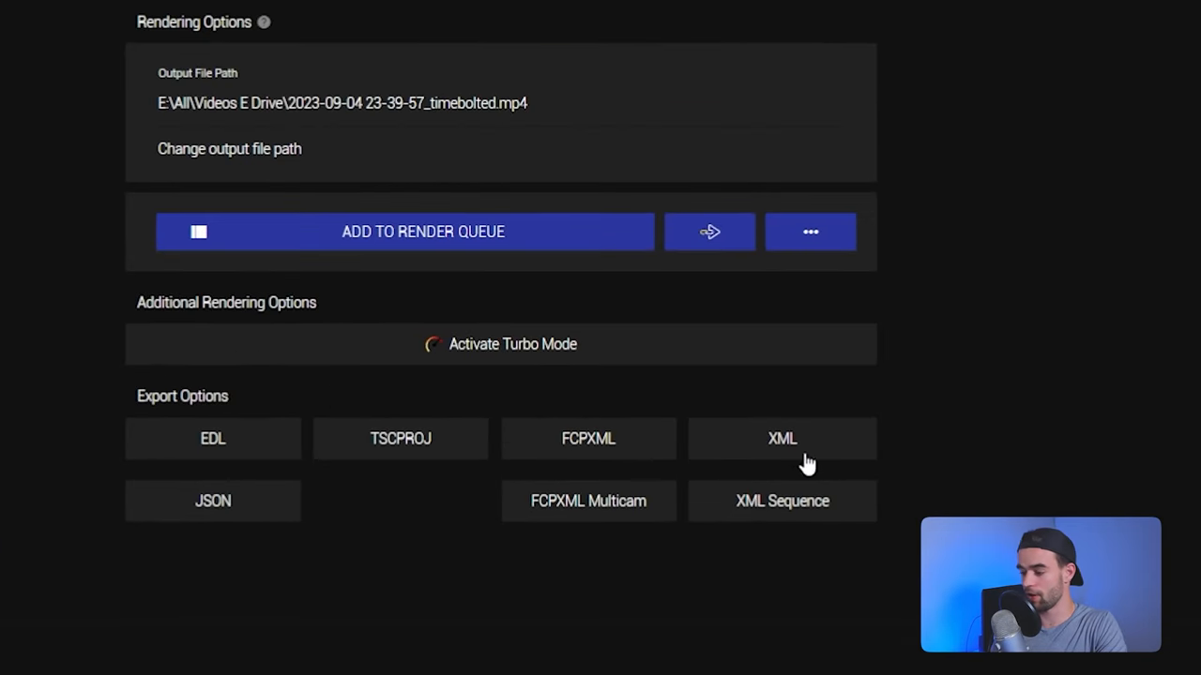
click(780, 439)
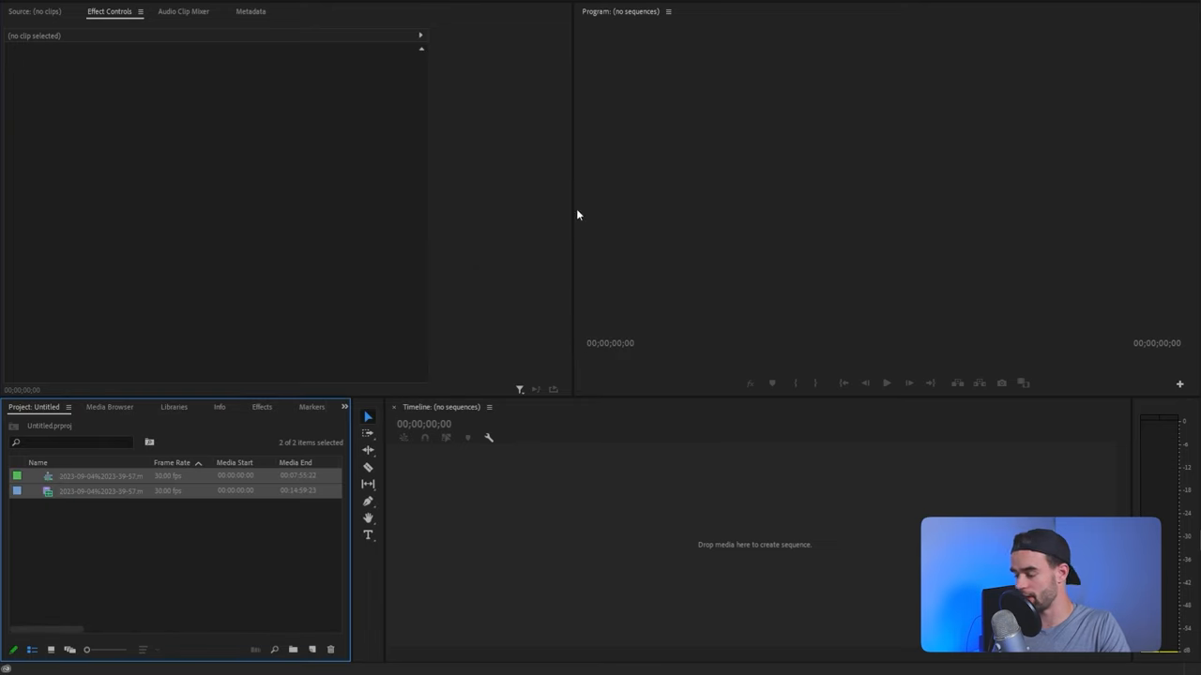
Load the imported XML edit as a sequence onto the Premiere Pro timeline.
click(101, 477)
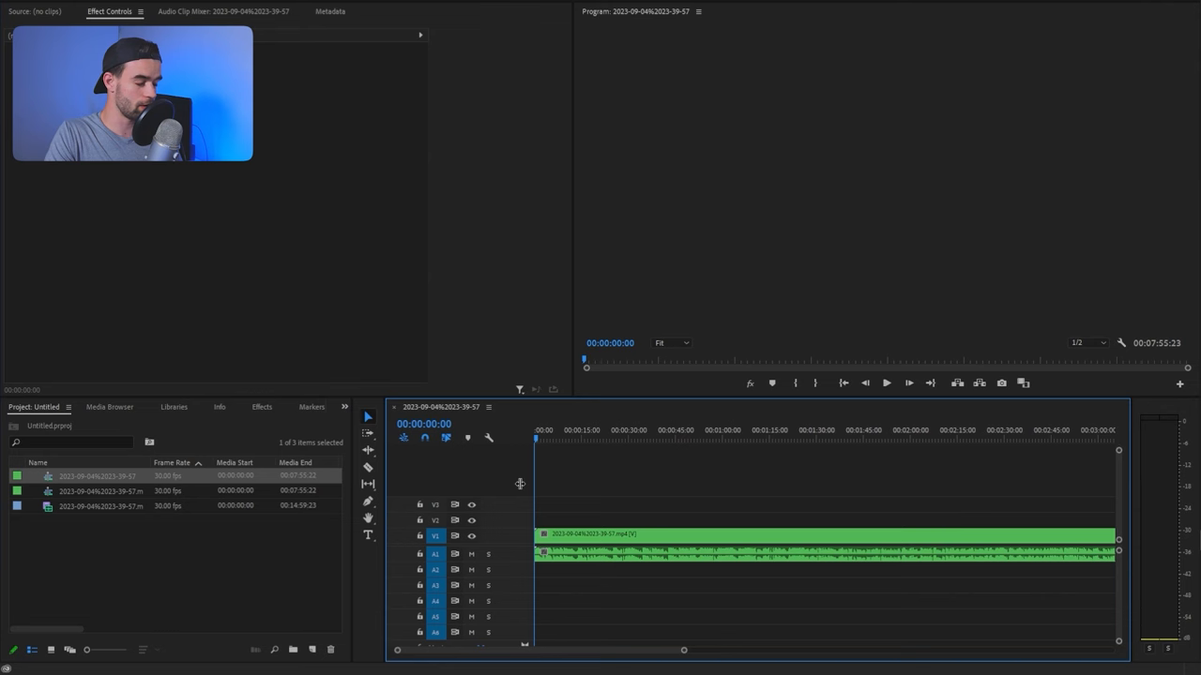
click(730, 439)
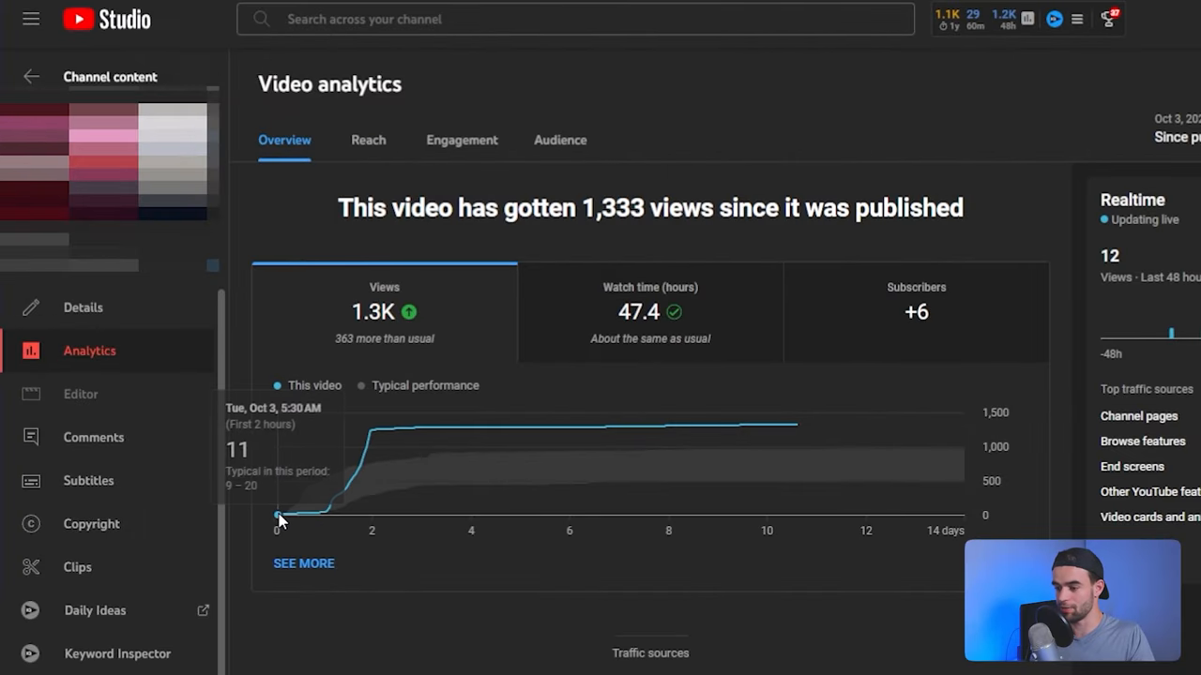
mouse_move(319, 516)
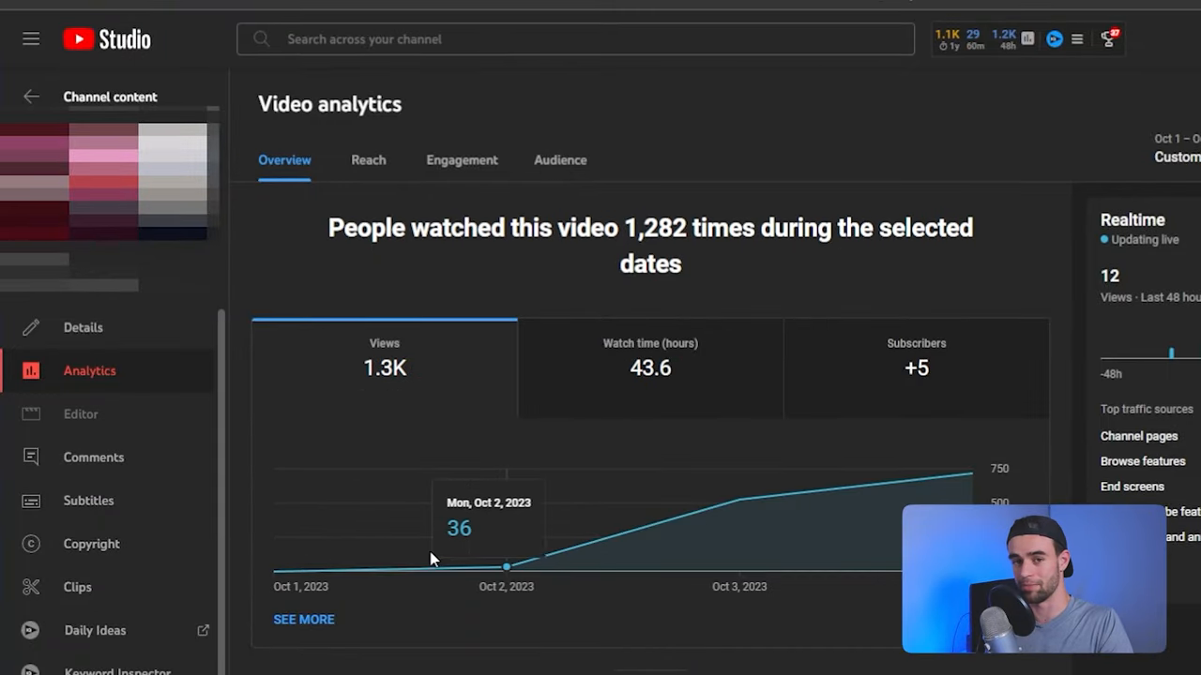
mouse_move(484, 553)
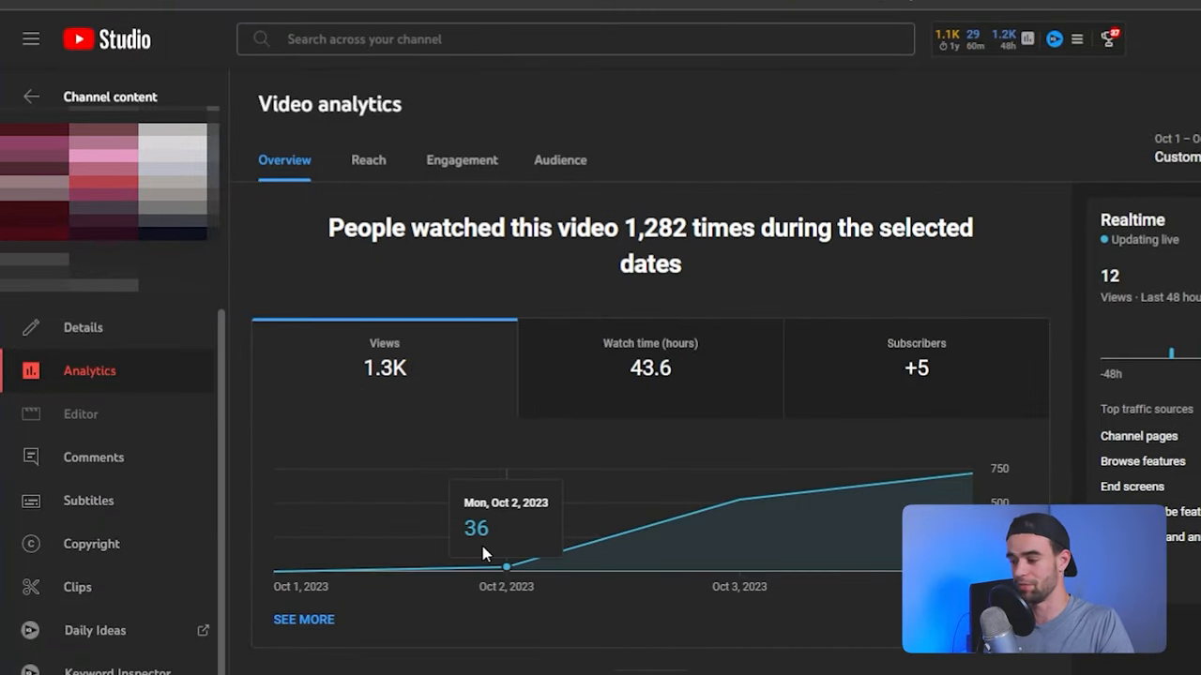
mouse_move(946, 477)
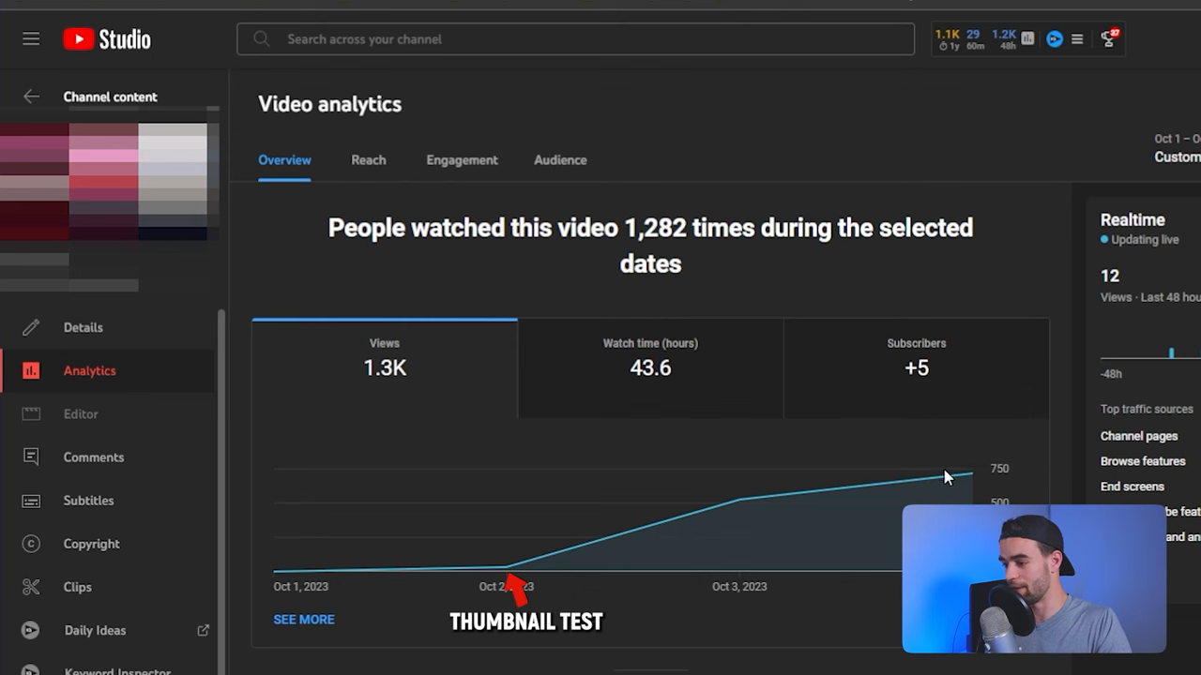
mouse_move(372, 379)
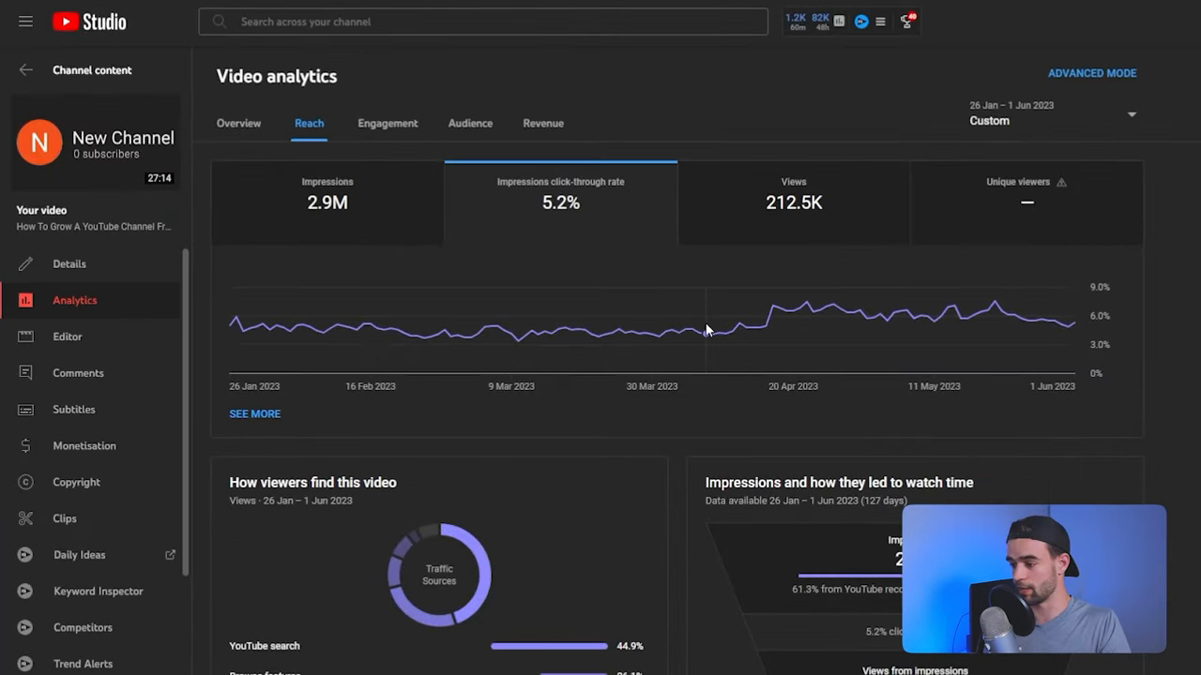
mouse_move(768, 334)
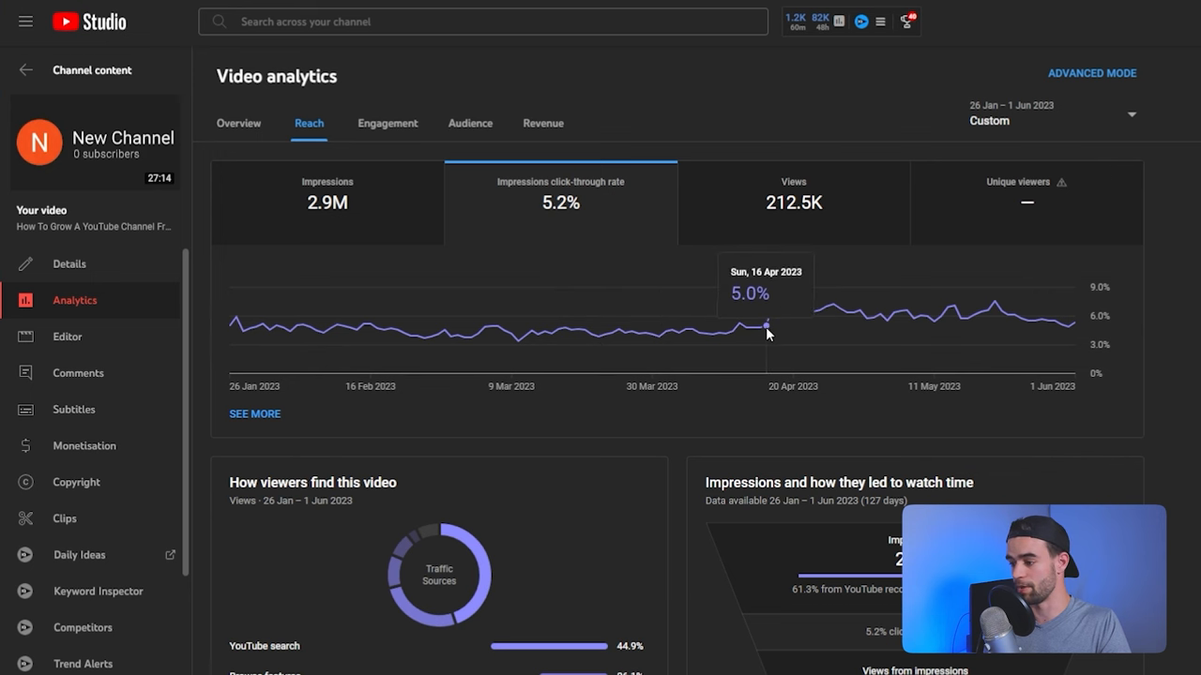
mouse_move(769, 308)
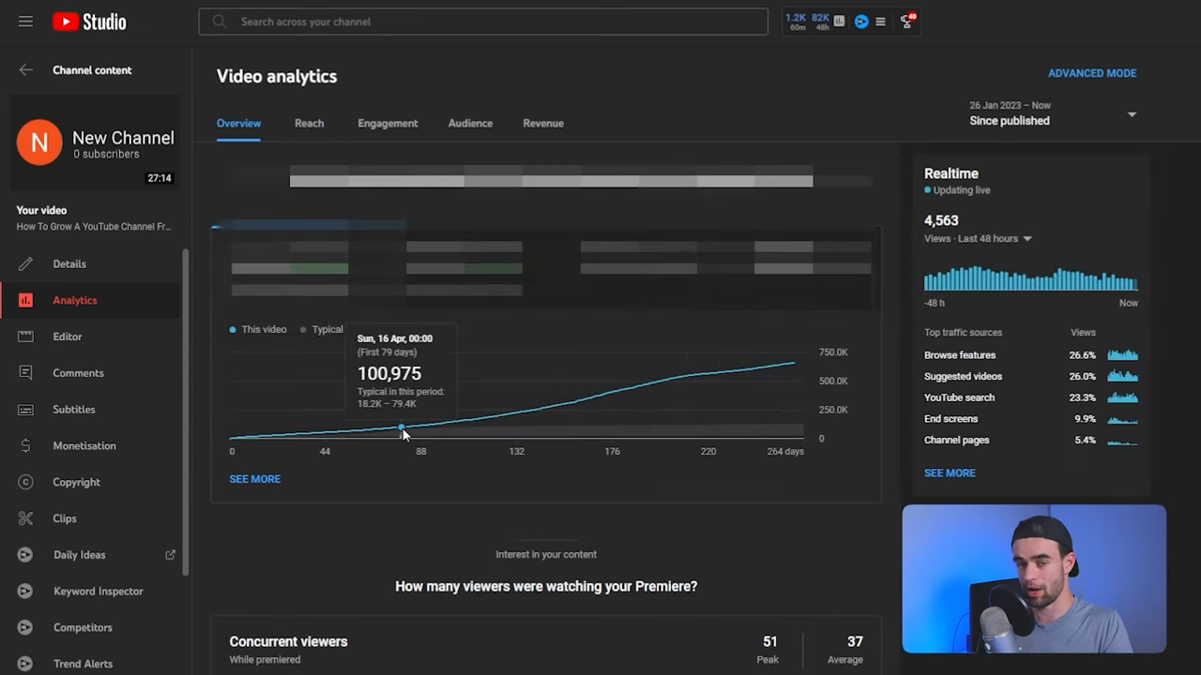
mouse_move(797, 364)
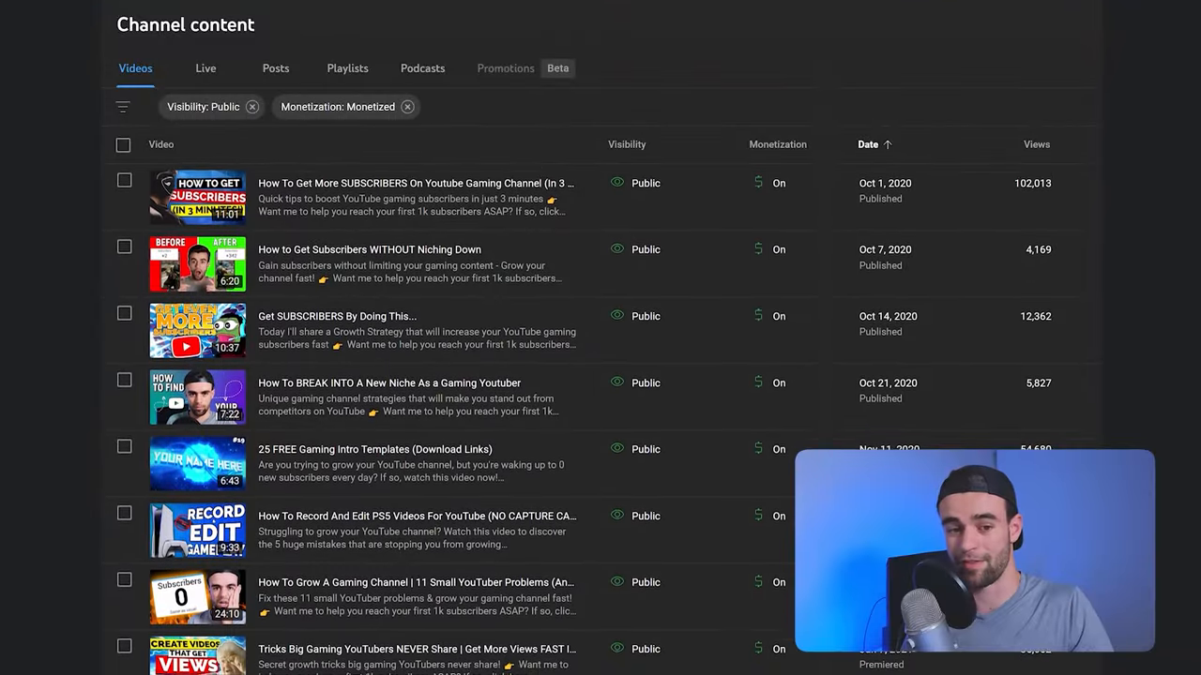
Scroll the Channel content list of public, monetized videos.
scroll(down, 3)
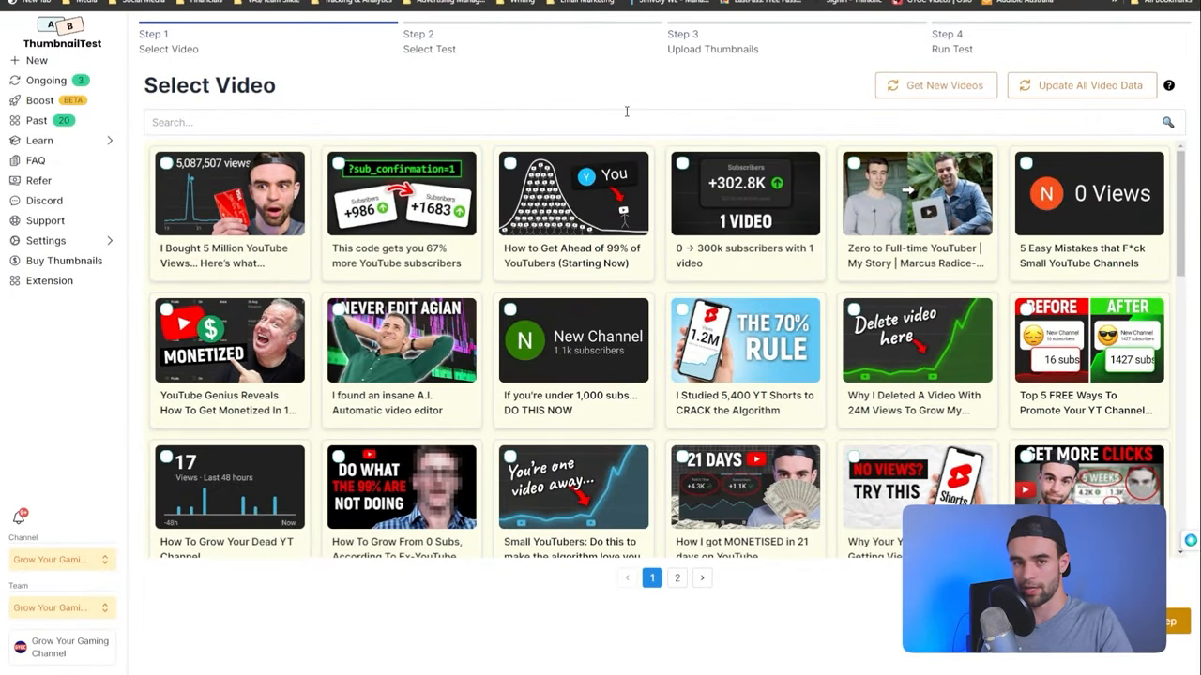
mouse_move(797, 642)
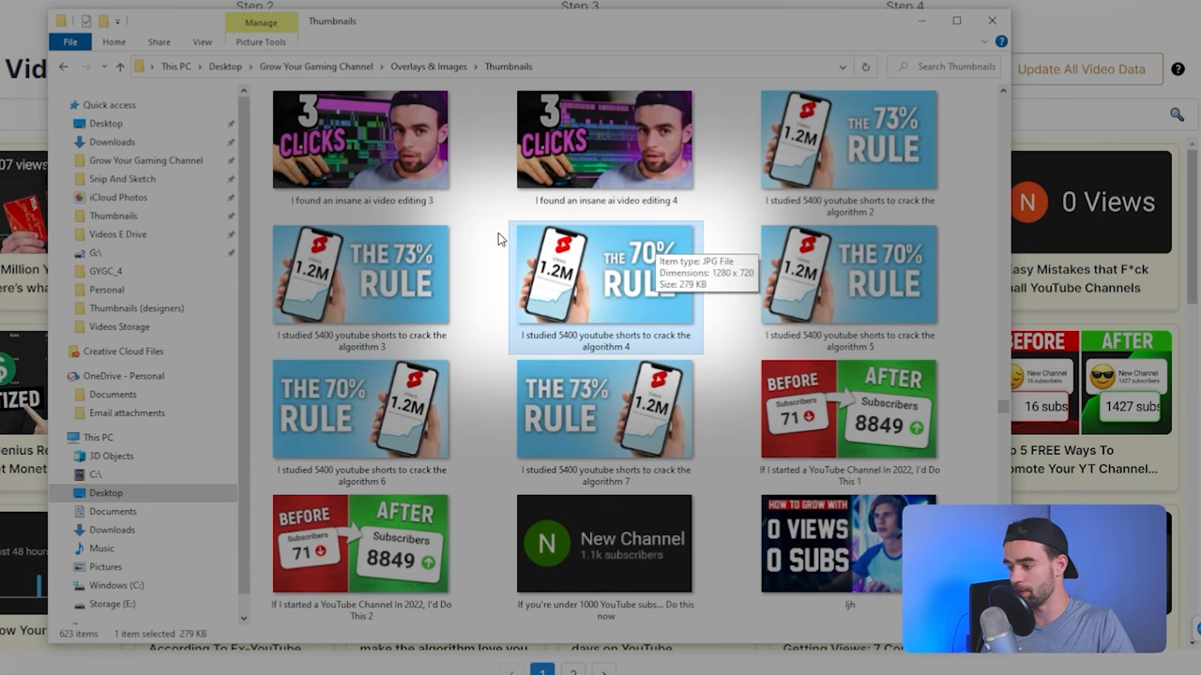
Select the 'Why I Deleted A Video With 24M Views' video for a new thumbnail test.
click(360, 274)
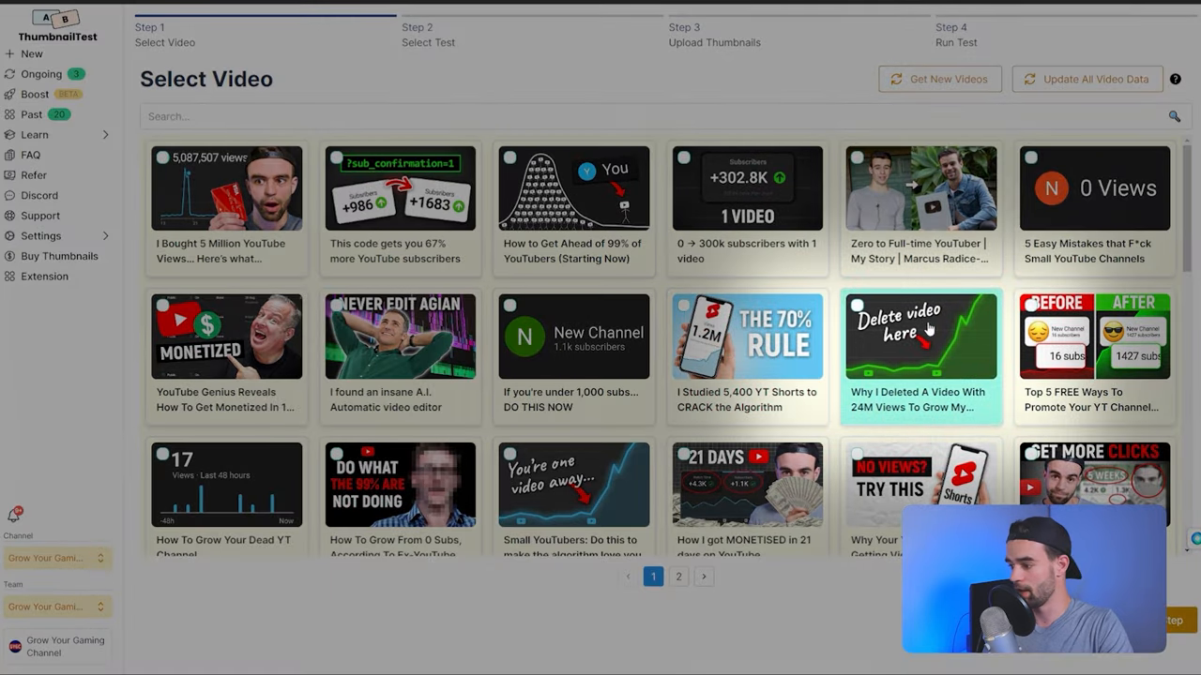
click(919, 336)
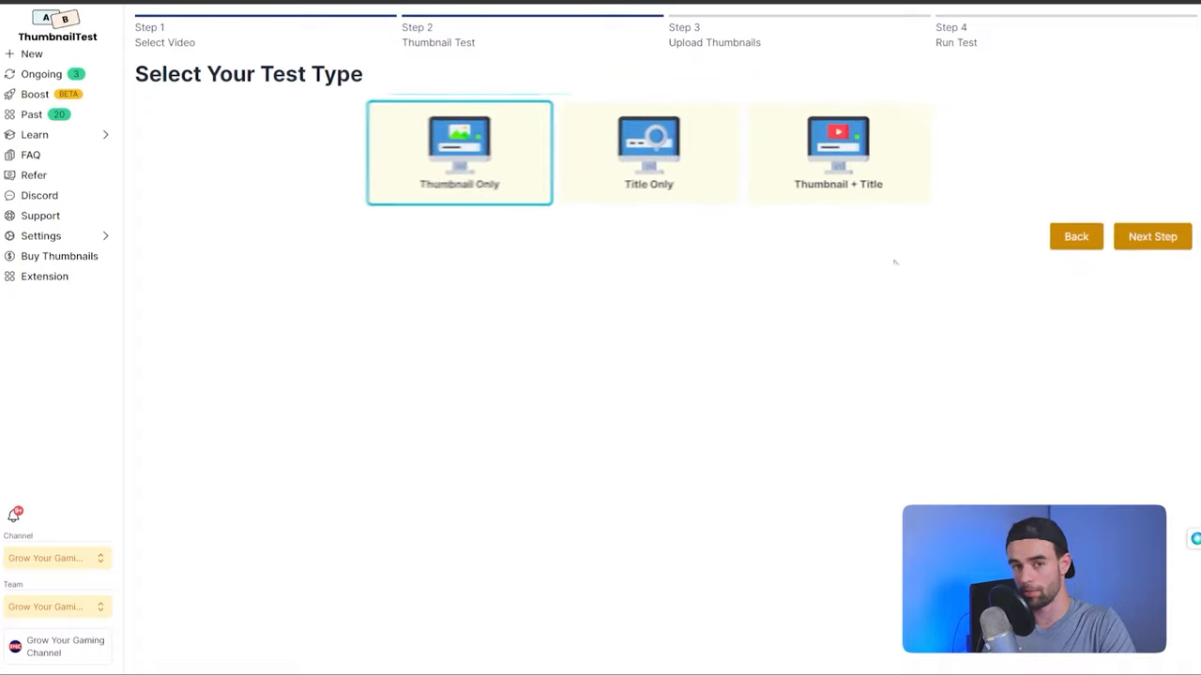
Choose a Thumbnail Only test, upload six alternative thumbnails, and continue to Run Test.
click(1152, 236)
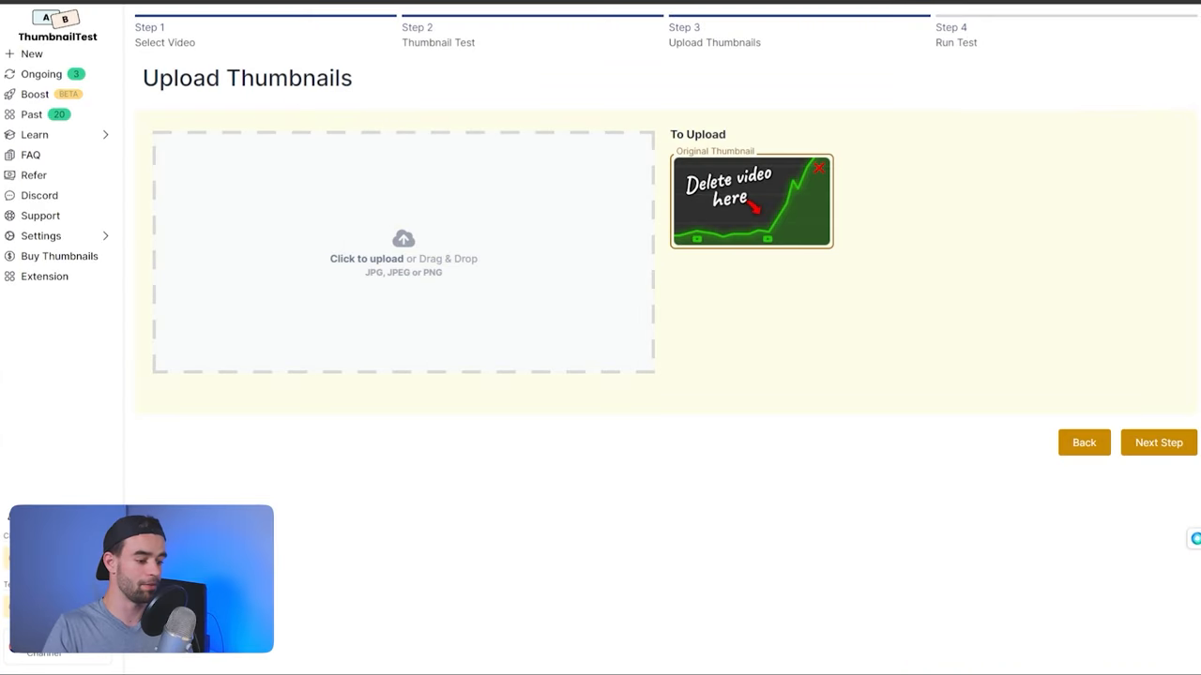
click(401, 253)
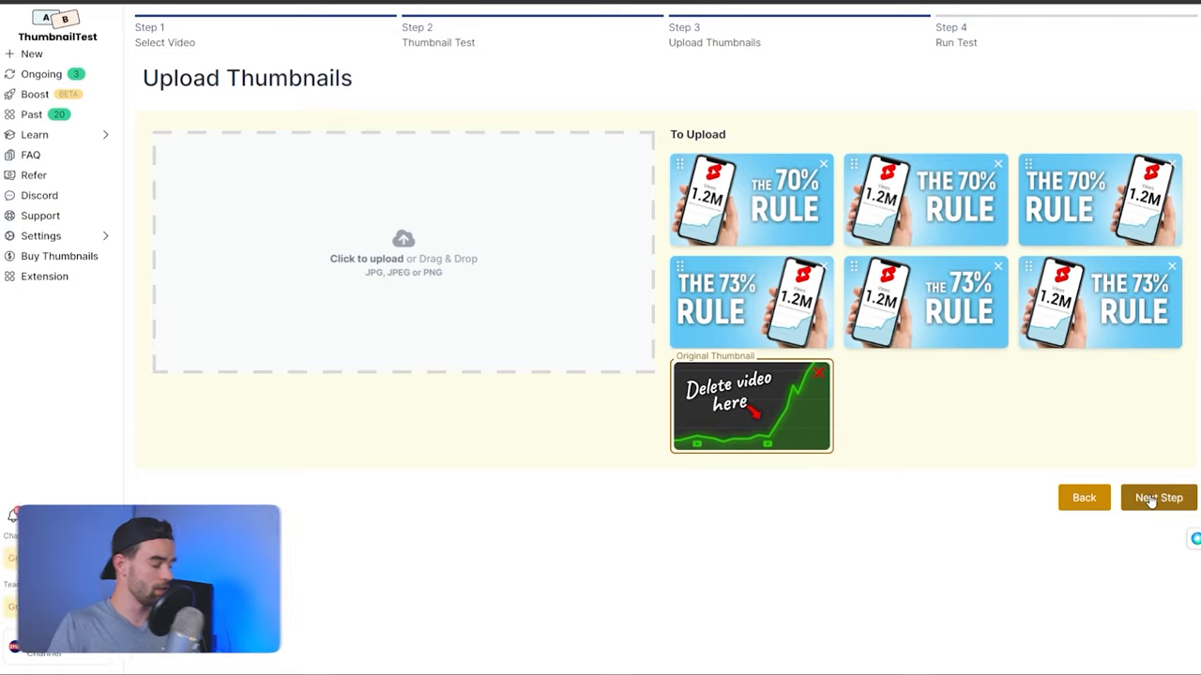
click(1158, 498)
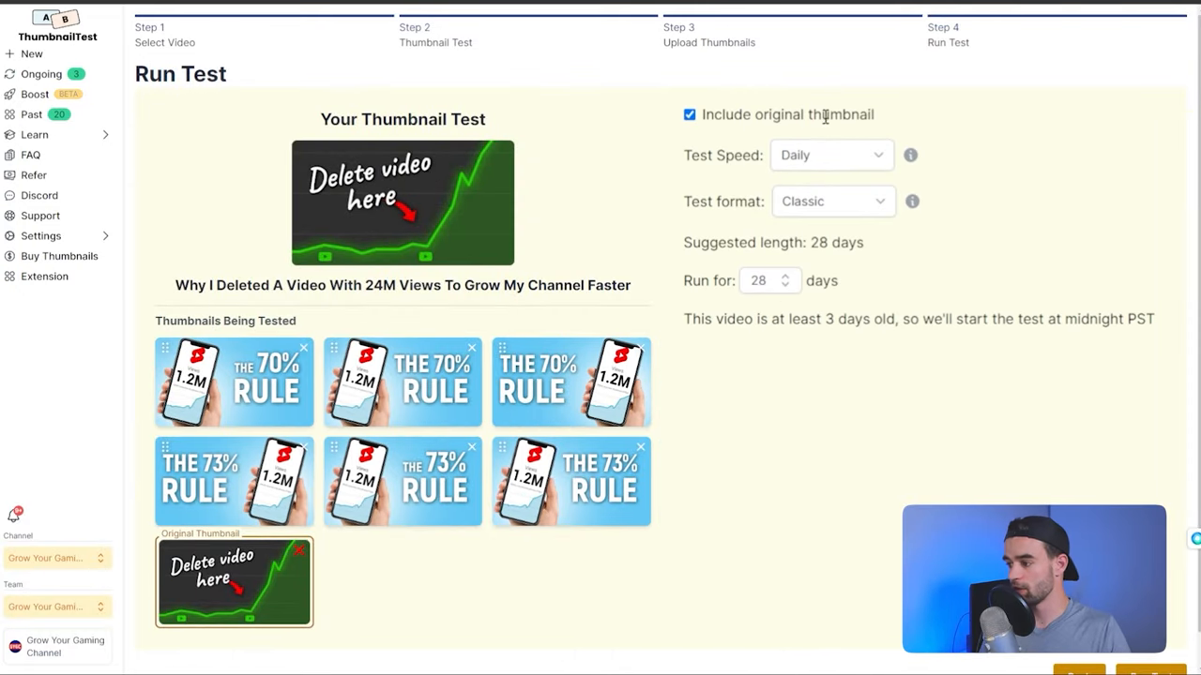
Set the test format to Consecutive and the run length to 49 days.
click(830, 154)
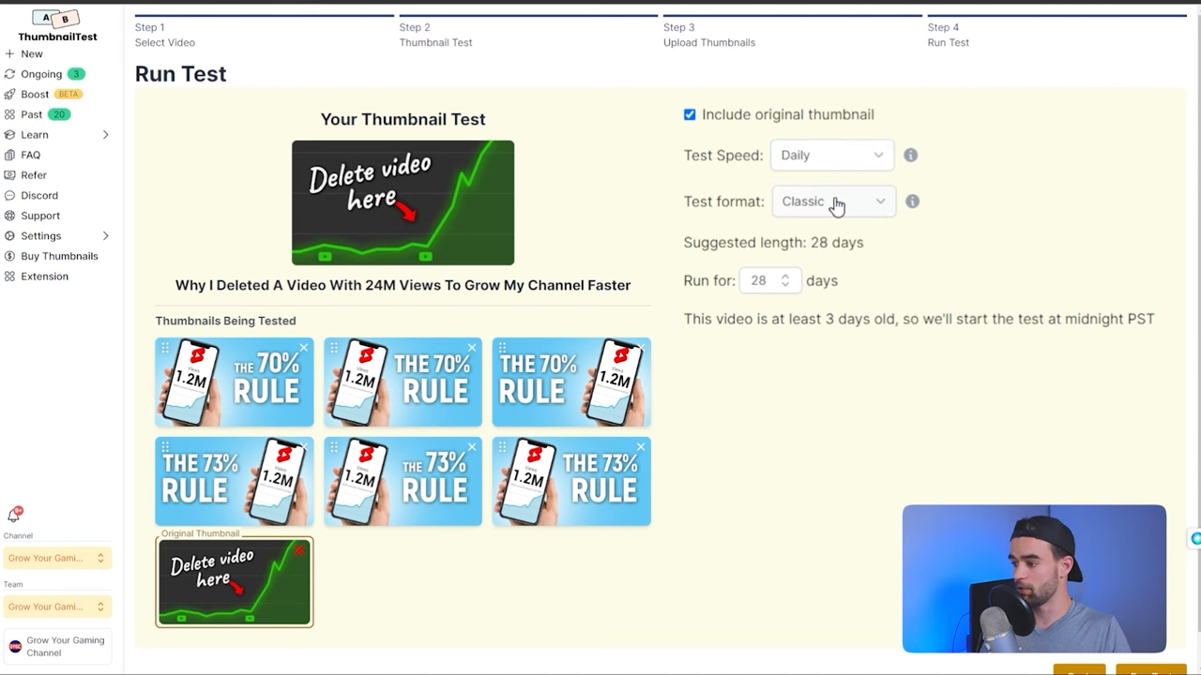
click(833, 200)
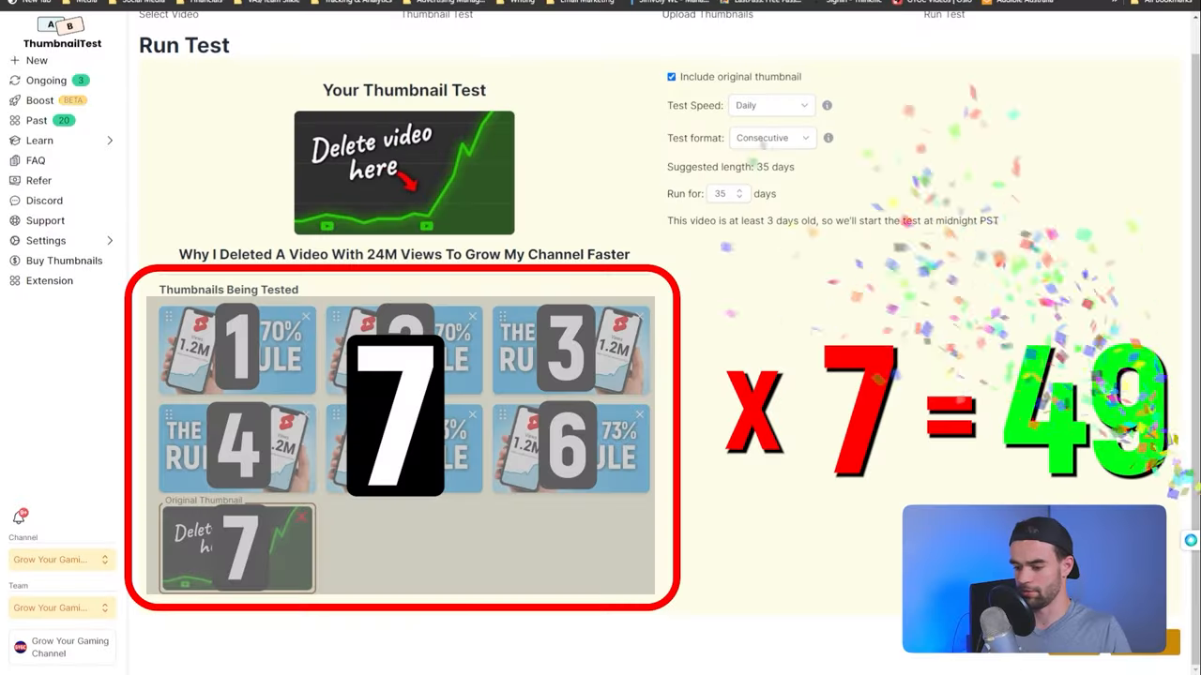
click(769, 105)
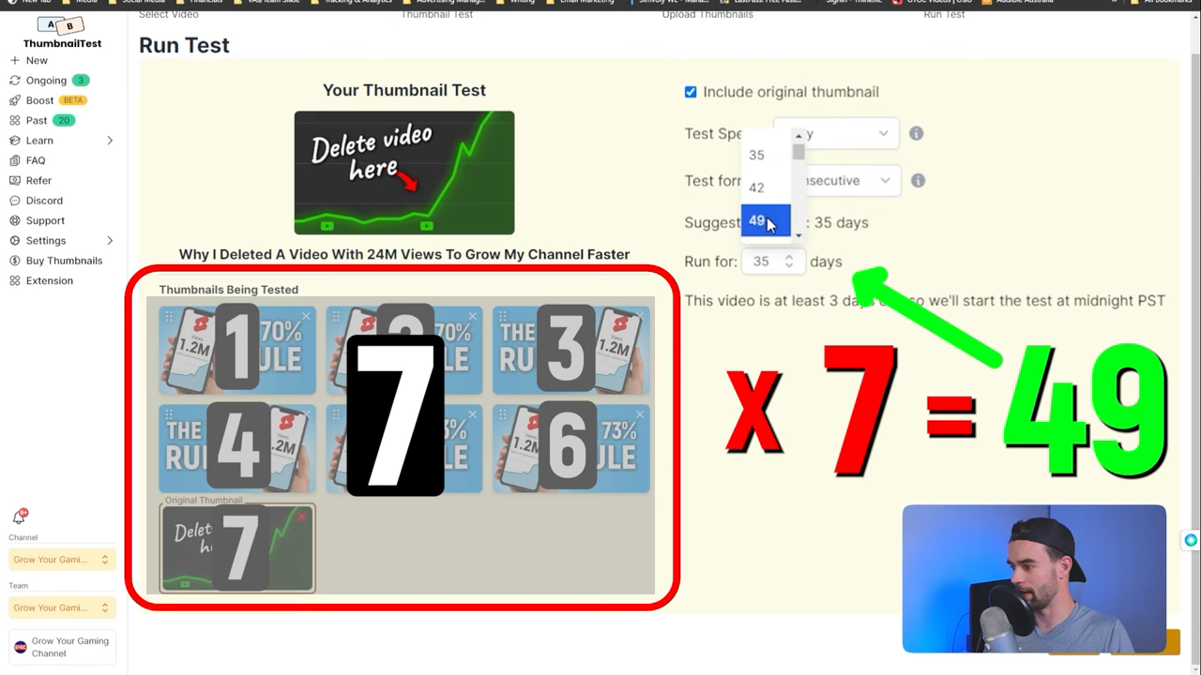
click(756, 221)
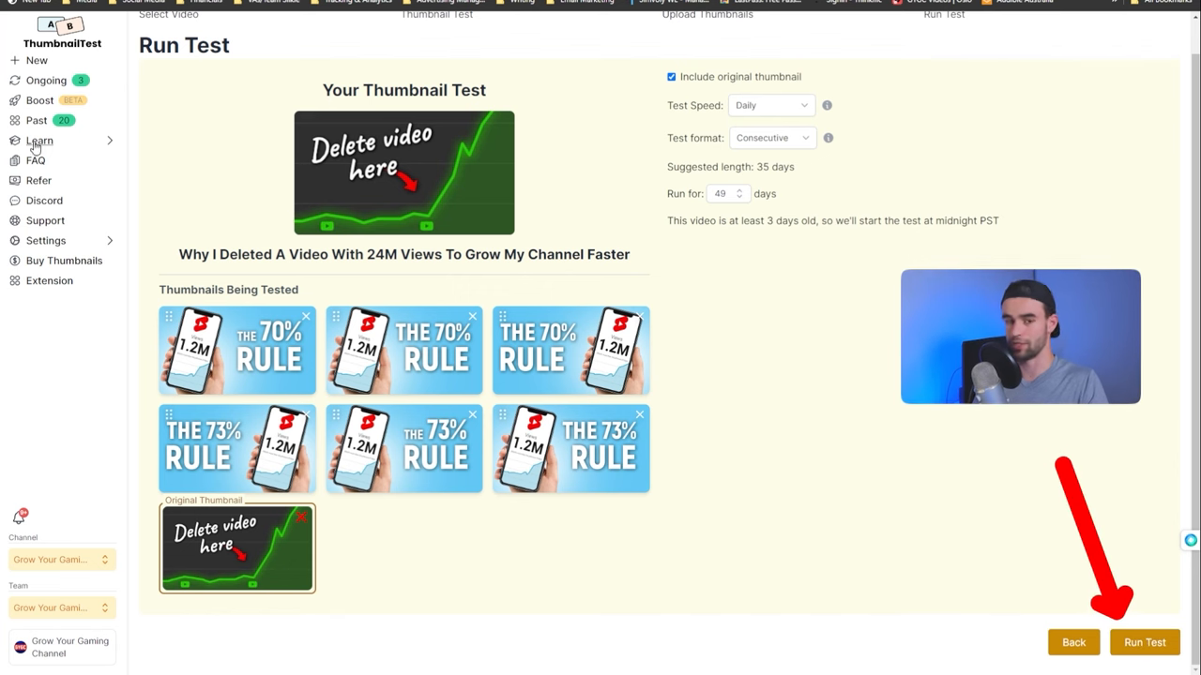
mouse_move(1026, 627)
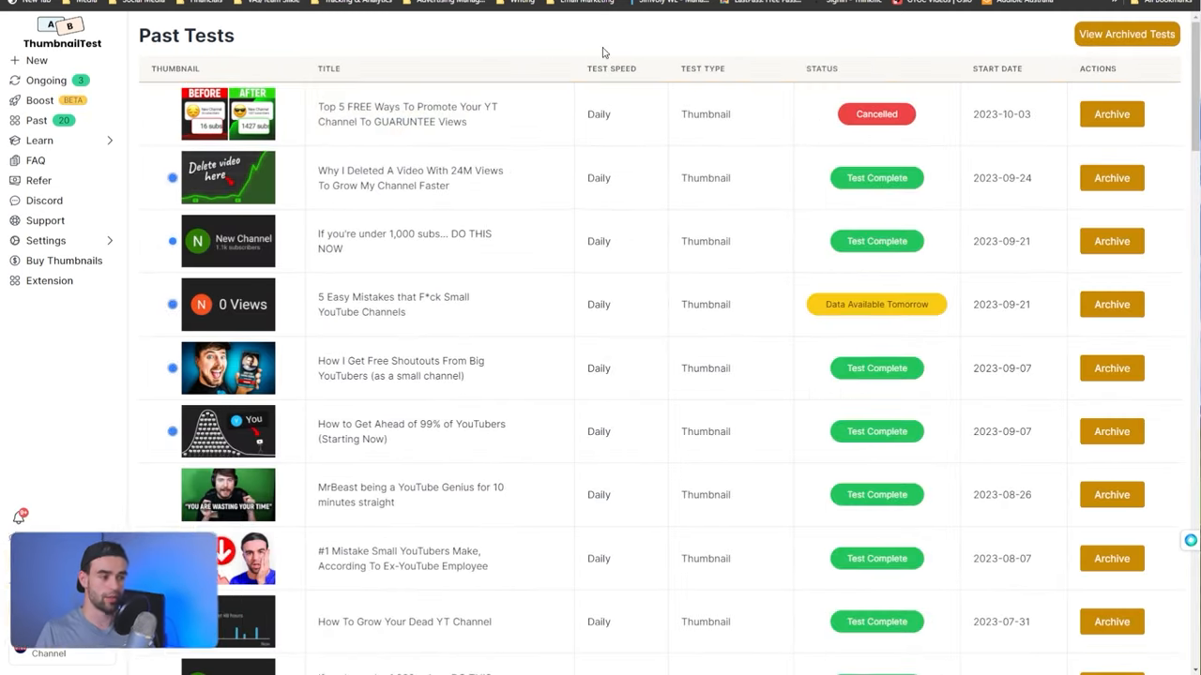
scroll(down, 3)
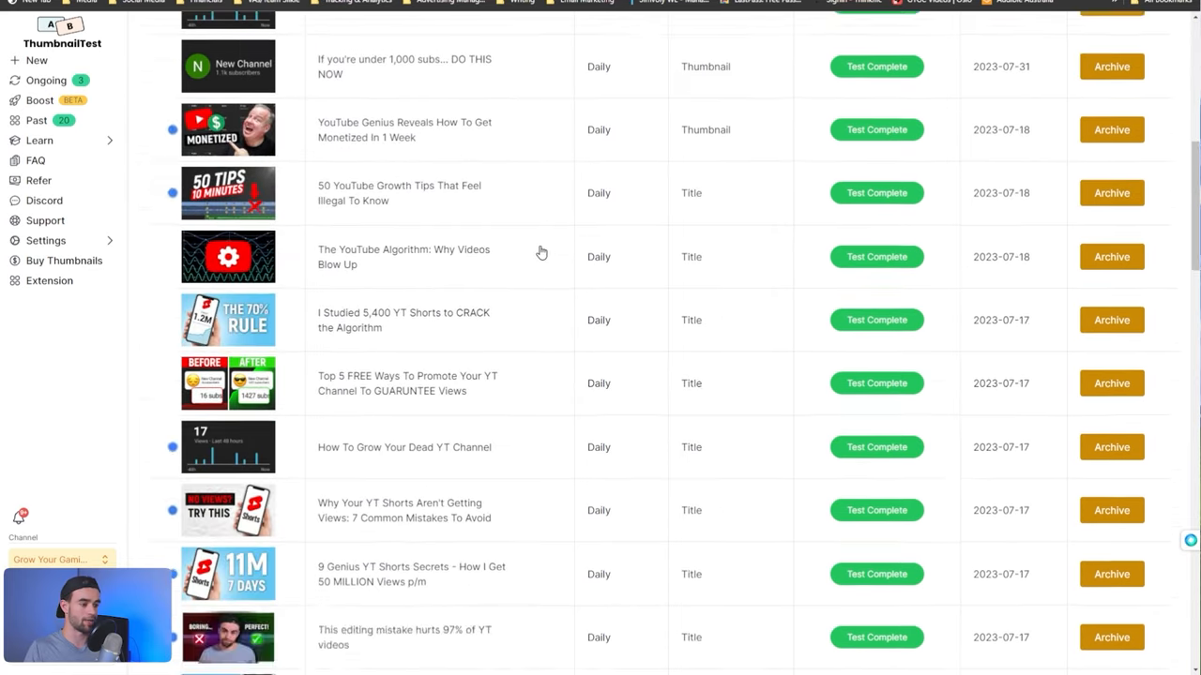
scroll(down, 3)
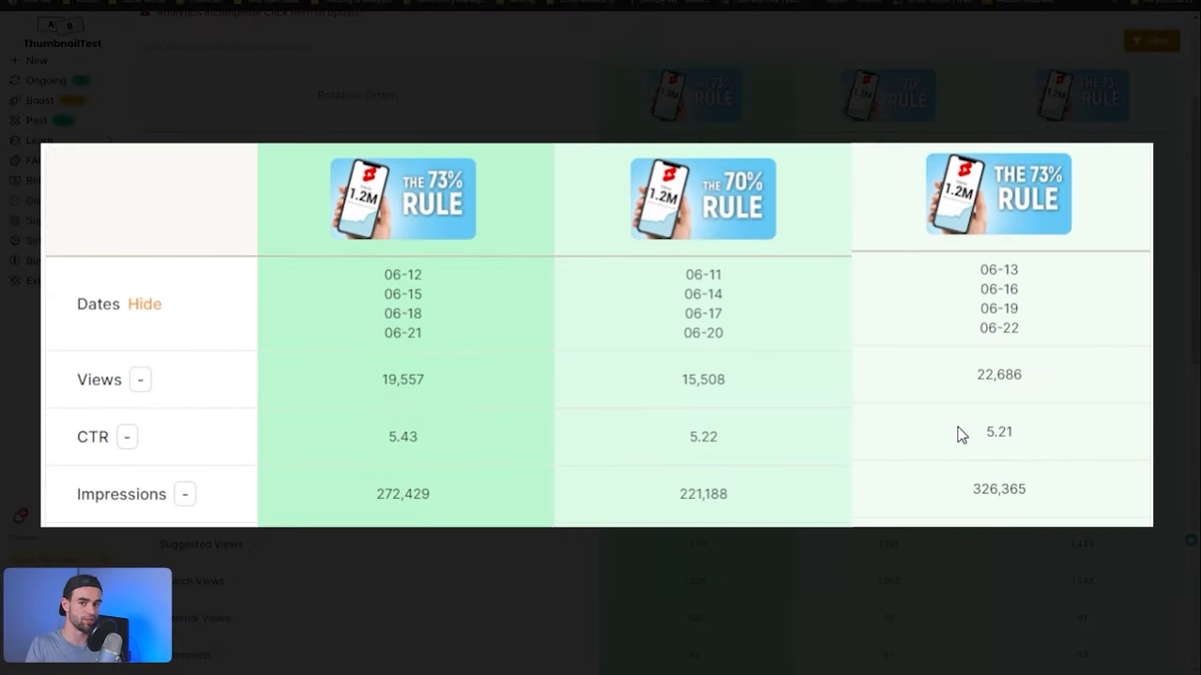
mouse_move(1032, 386)
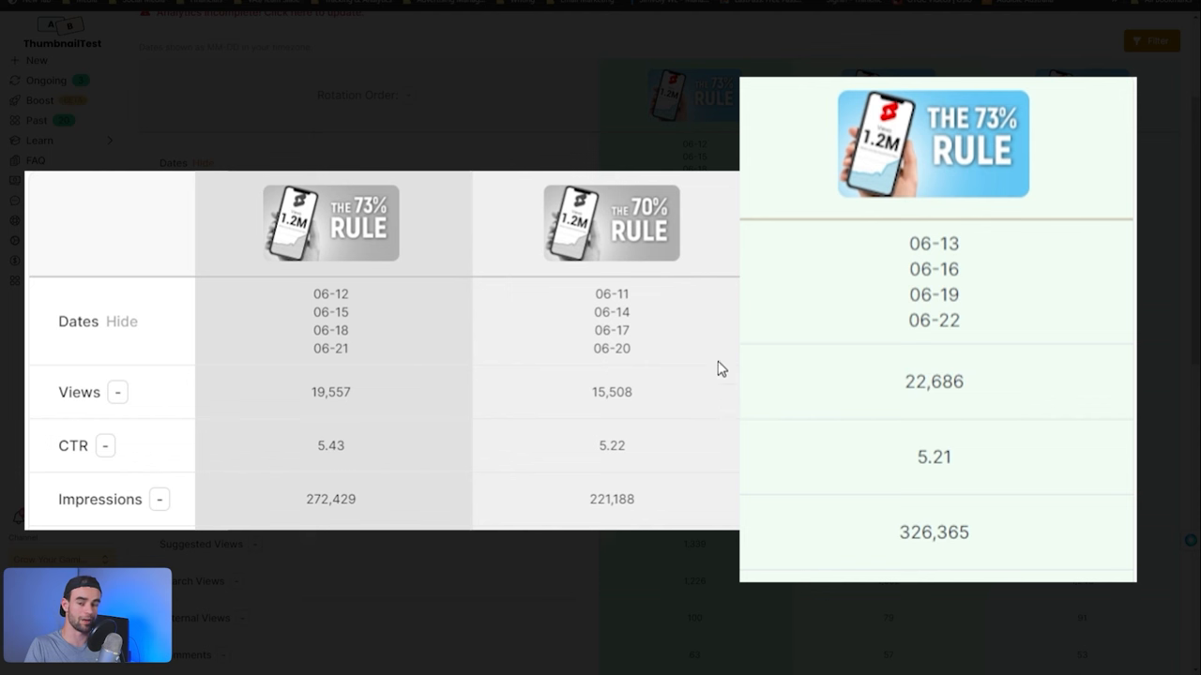
double_click(932, 381)
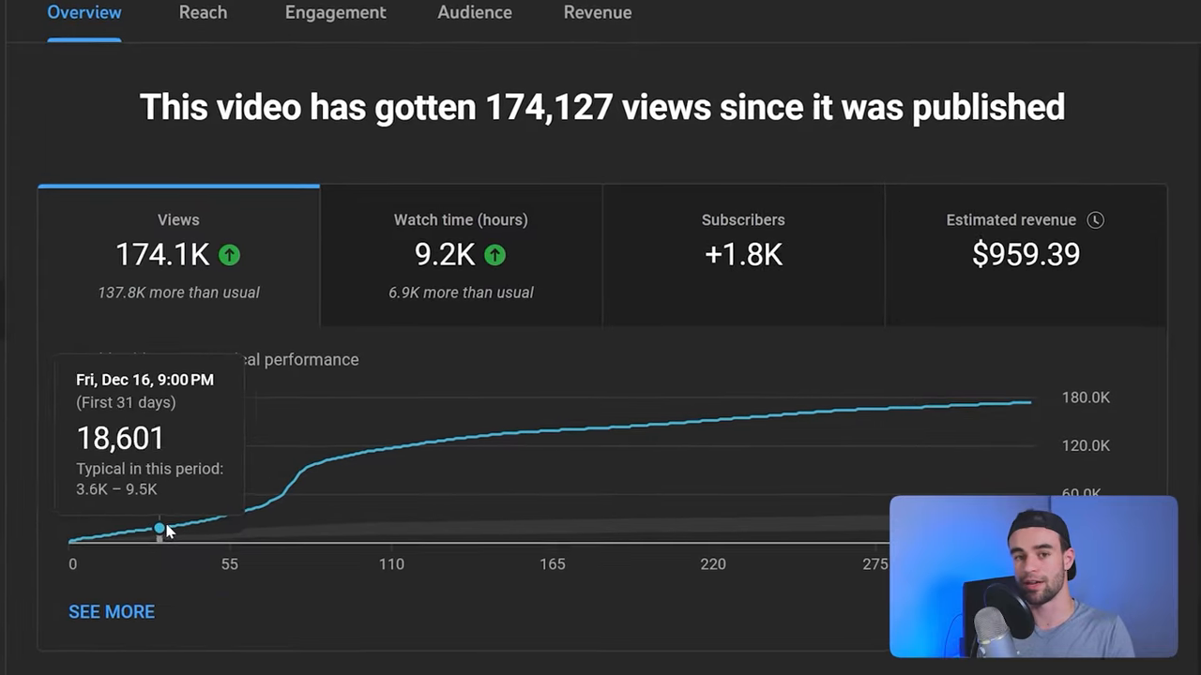
mouse_move(277, 498)
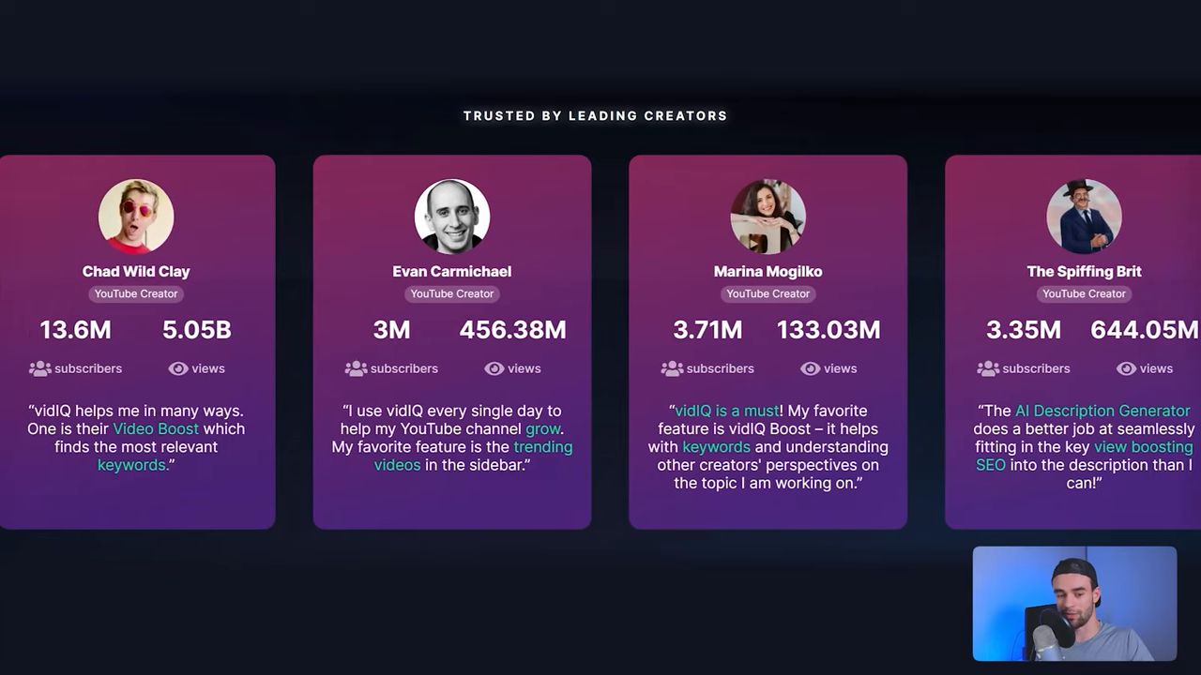
Browse the landing page, visit Keywords, then move to the Competitors performance comparison.
scroll(up, 3)
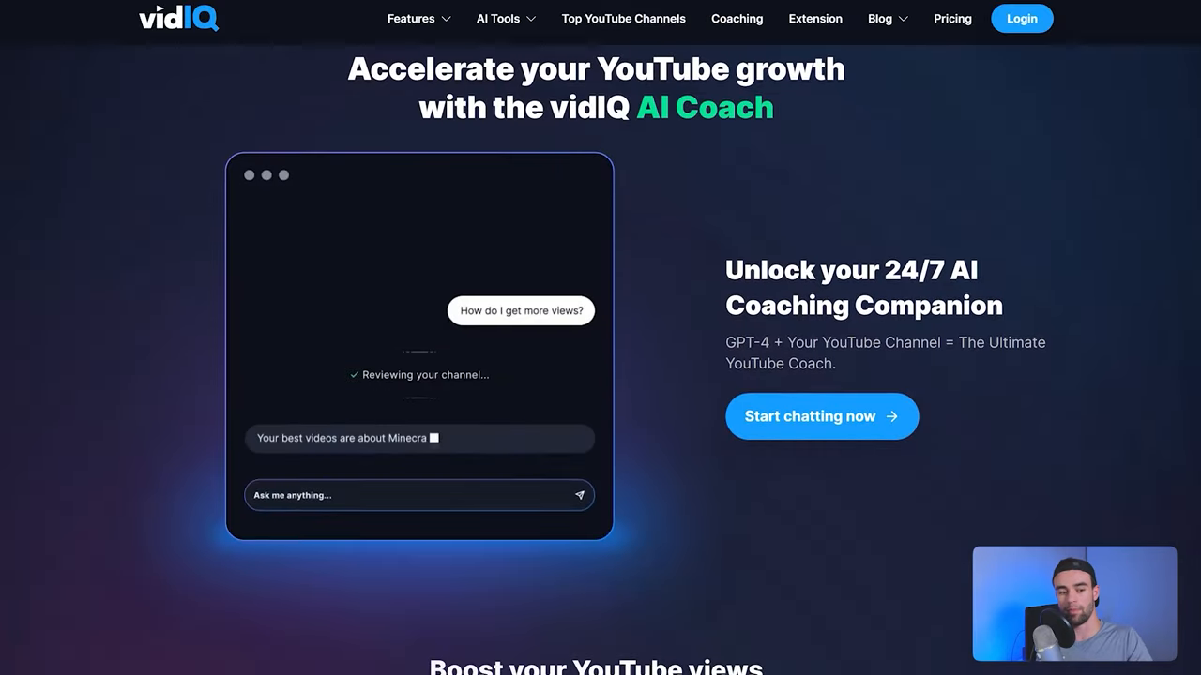
scroll(down, 3)
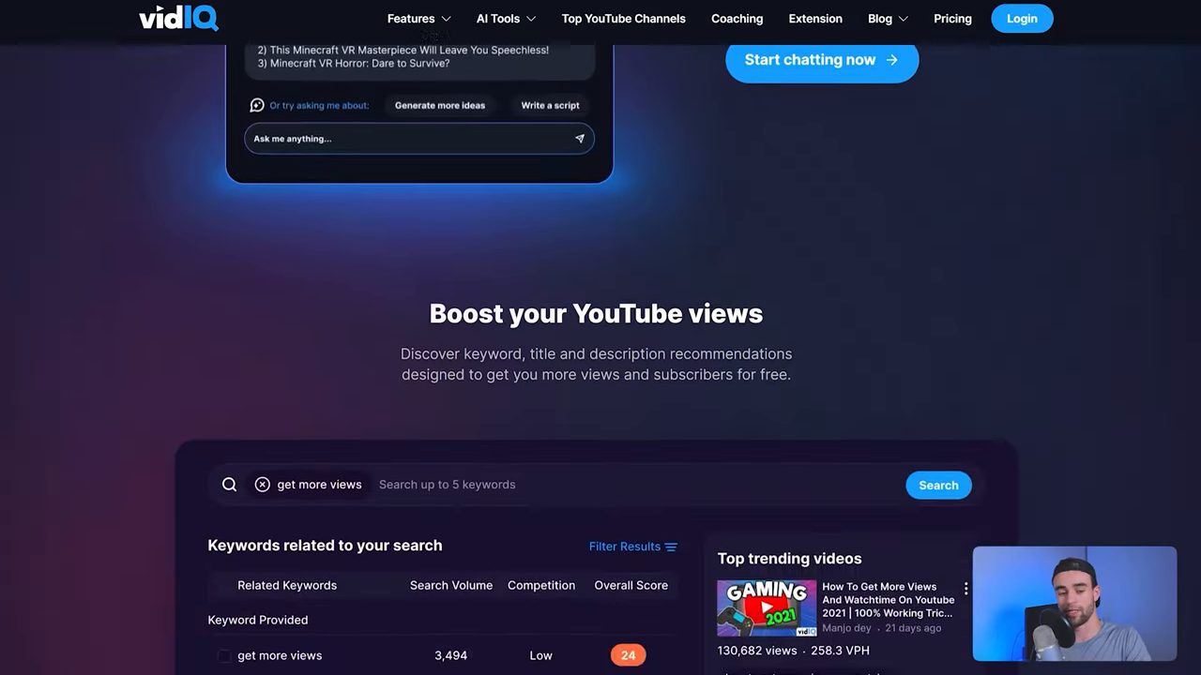
scroll(down, 3)
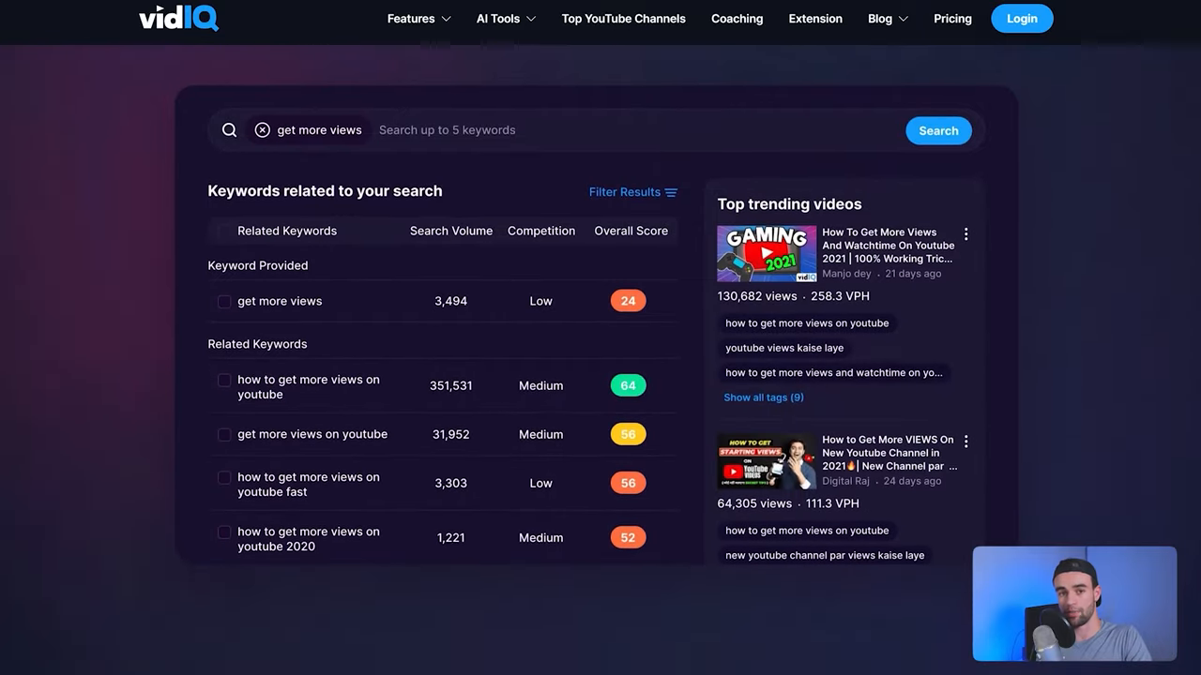
click(1021, 19)
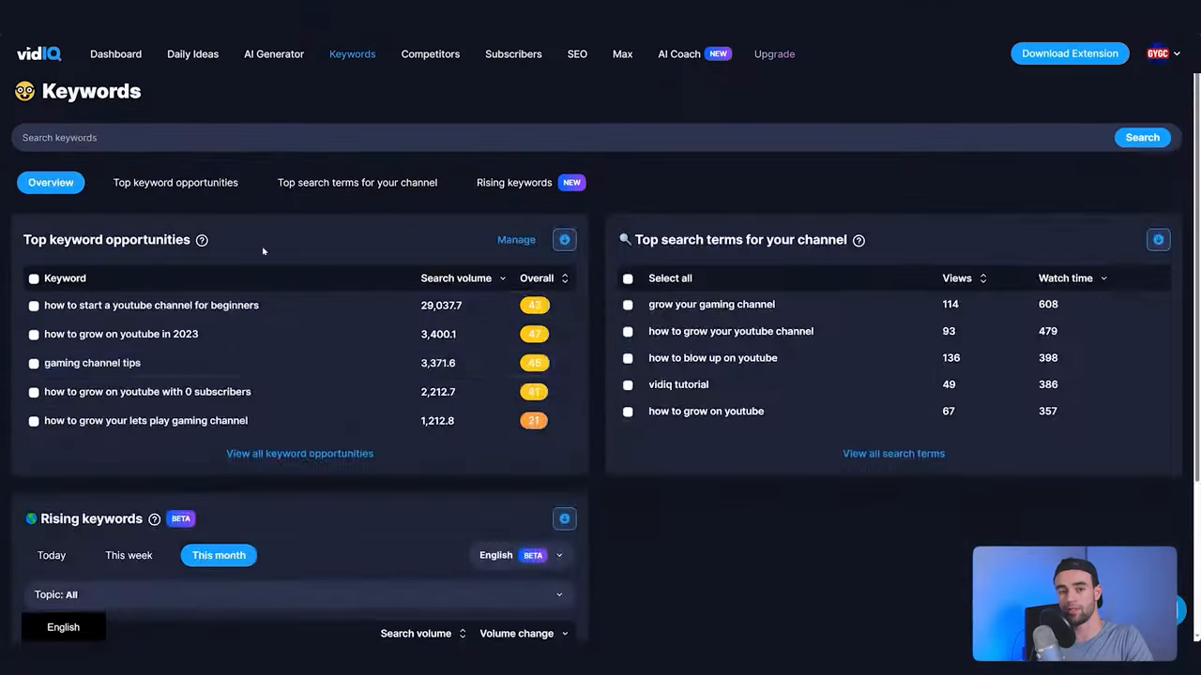
scroll(down, 3)
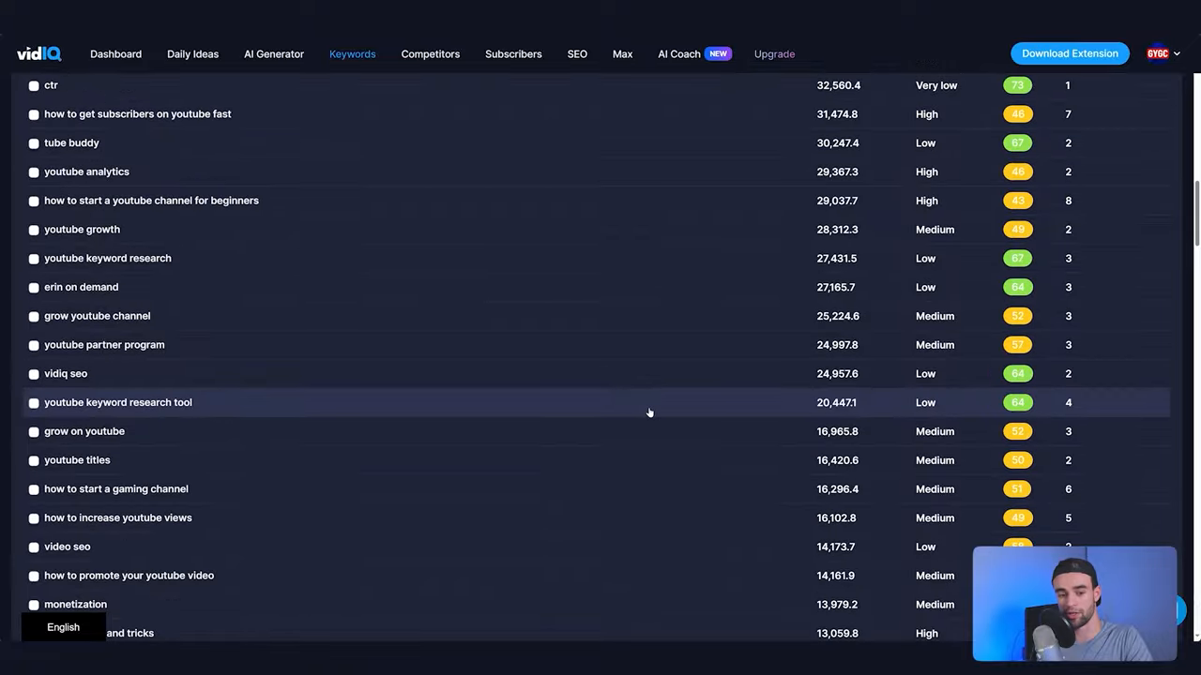
click(430, 52)
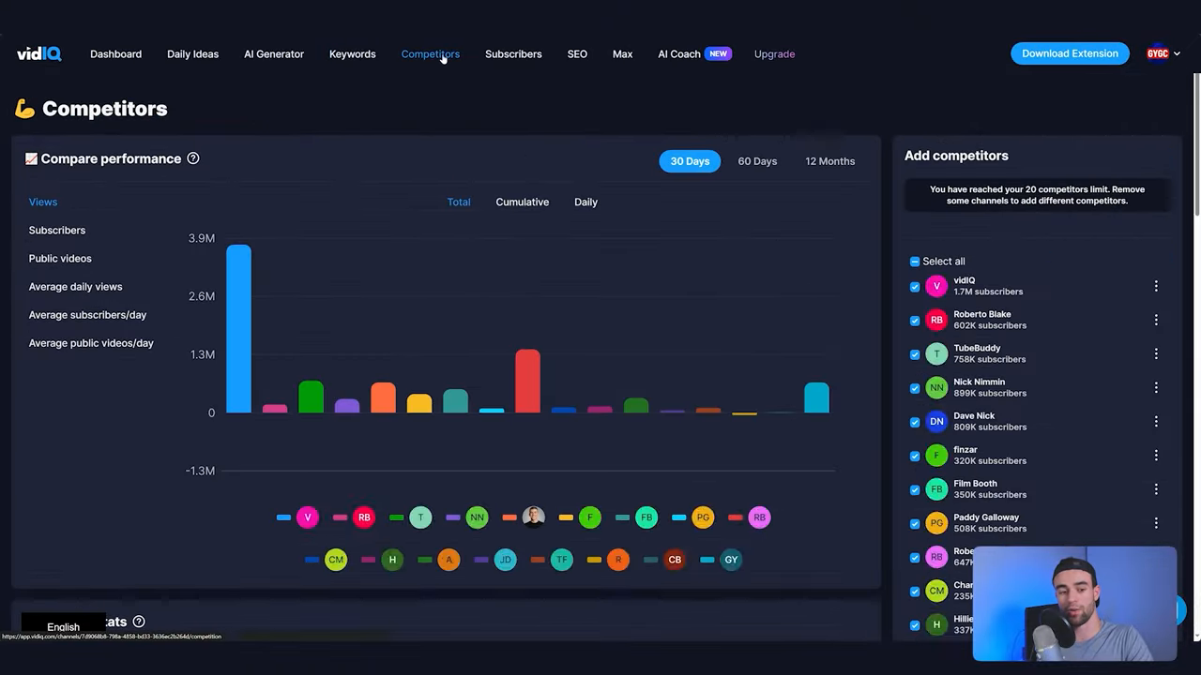
scroll(down, 3)
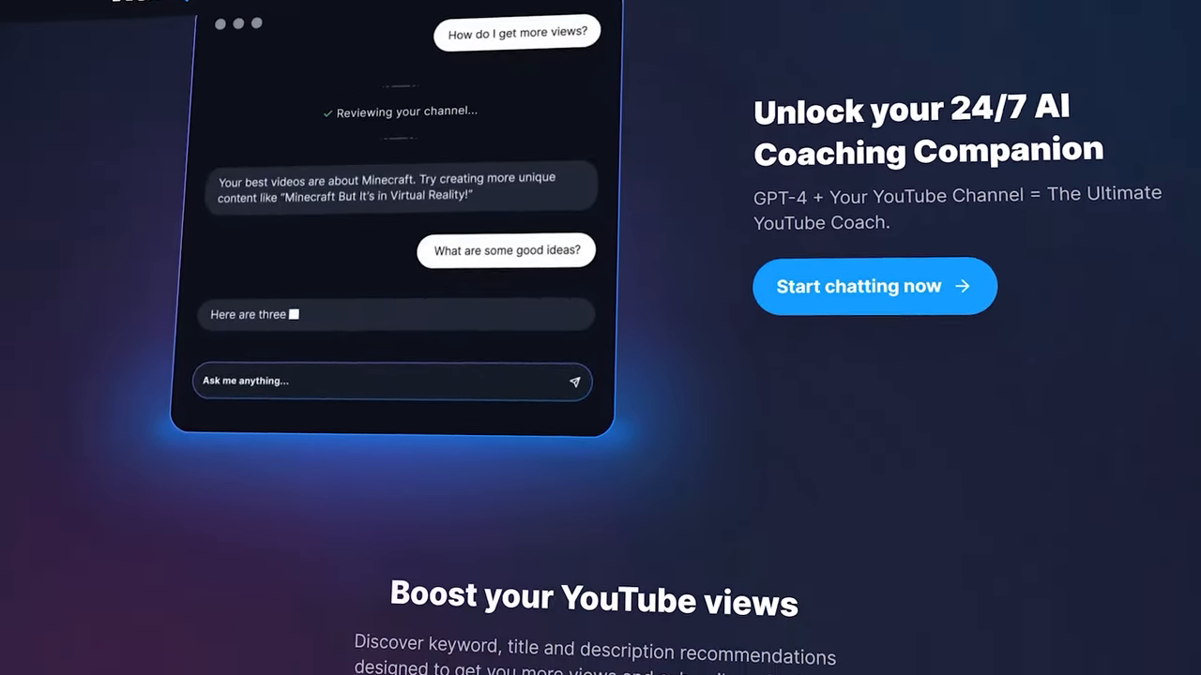
scroll(down, 3)
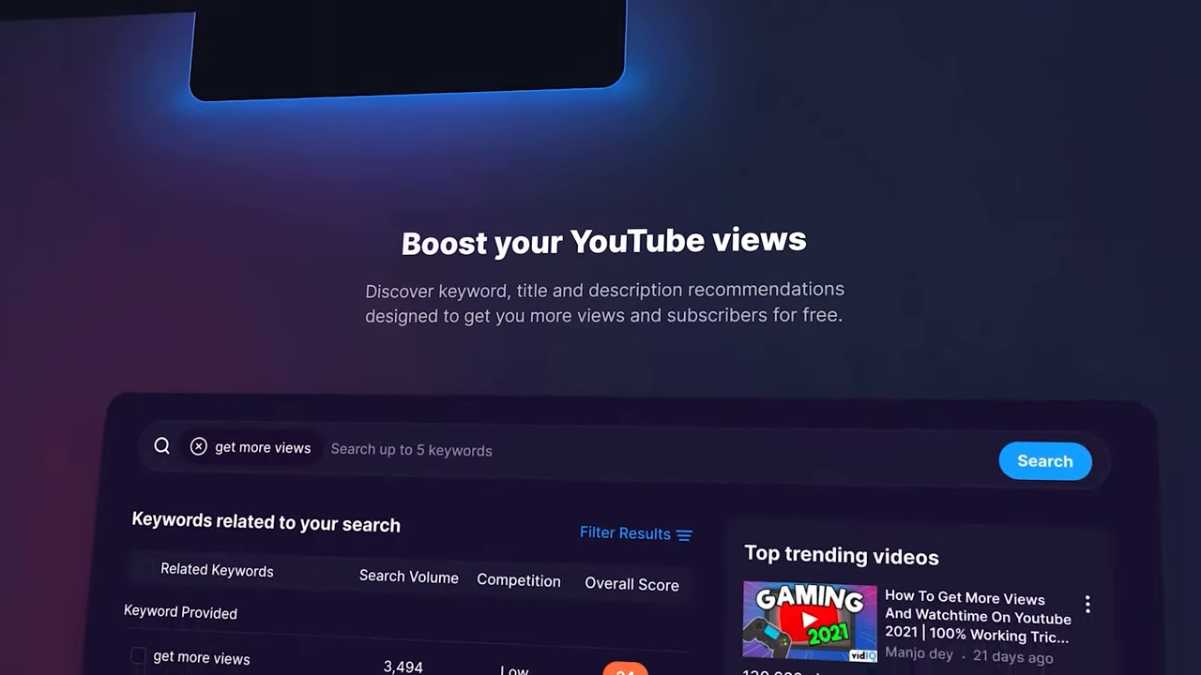
scroll(down, 3)
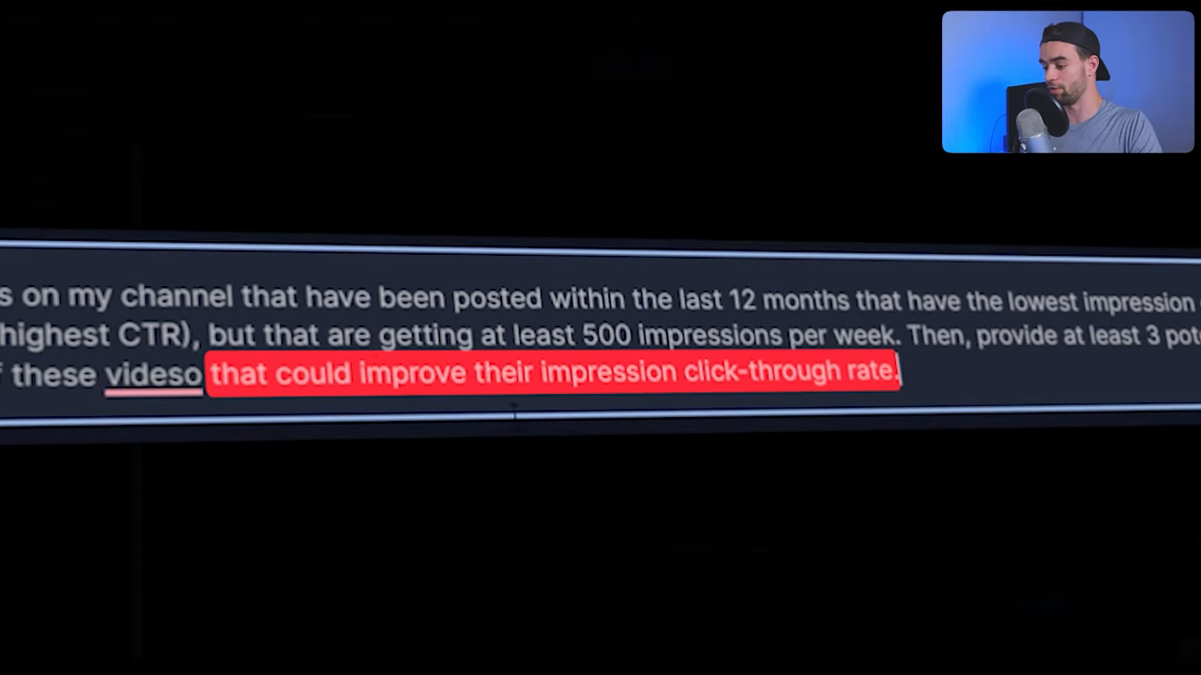
Send the low-CTR prompt so AI Coach lists five lowest-CTR videos with three title revamps each.
click(1051, 604)
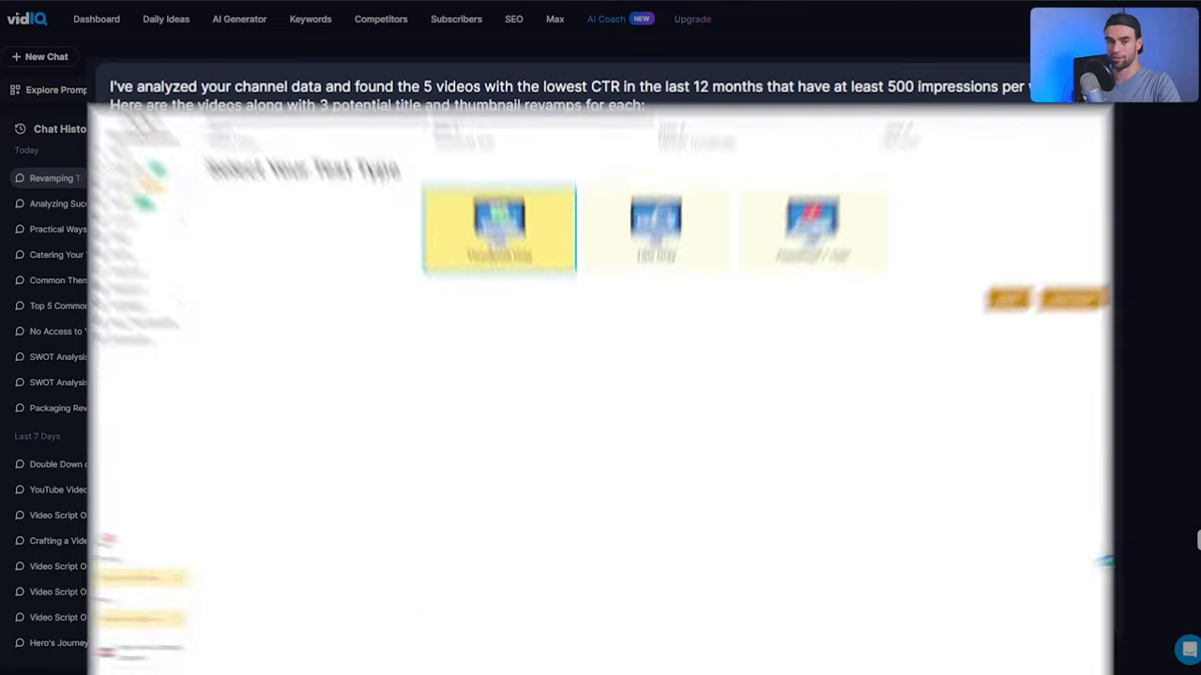
click(542, 162)
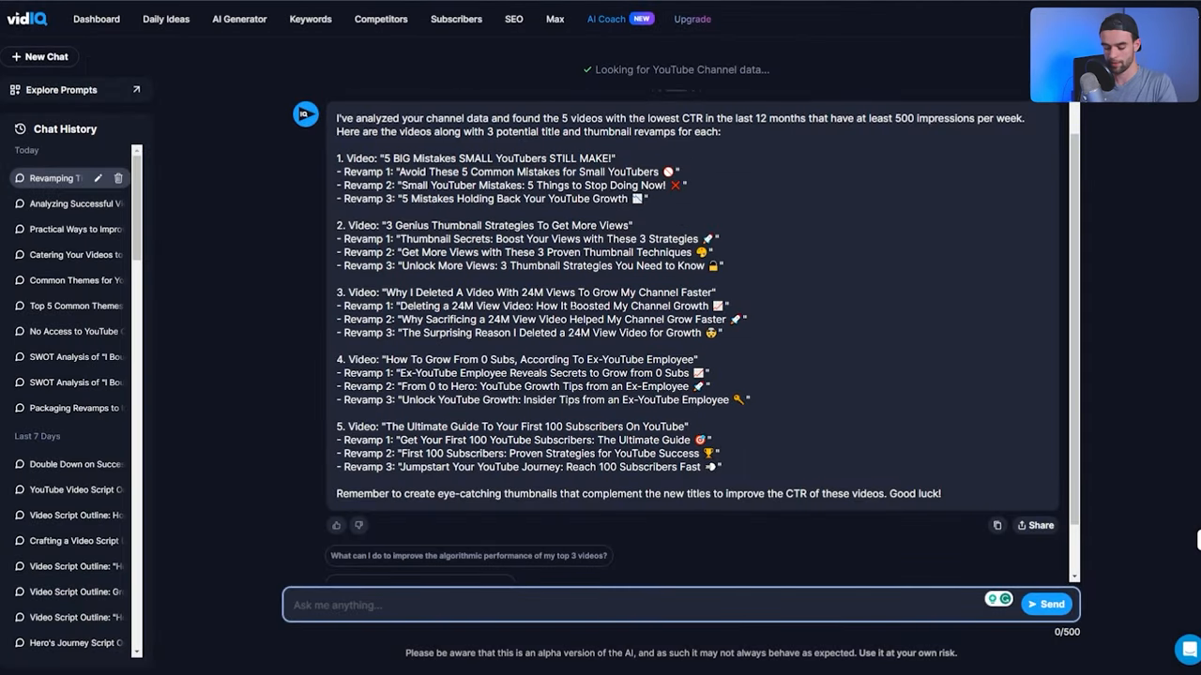
Enter the follow-up 'generate a revamped thumb' in the AI Coach chat field.
text(generate a revamped thumb)
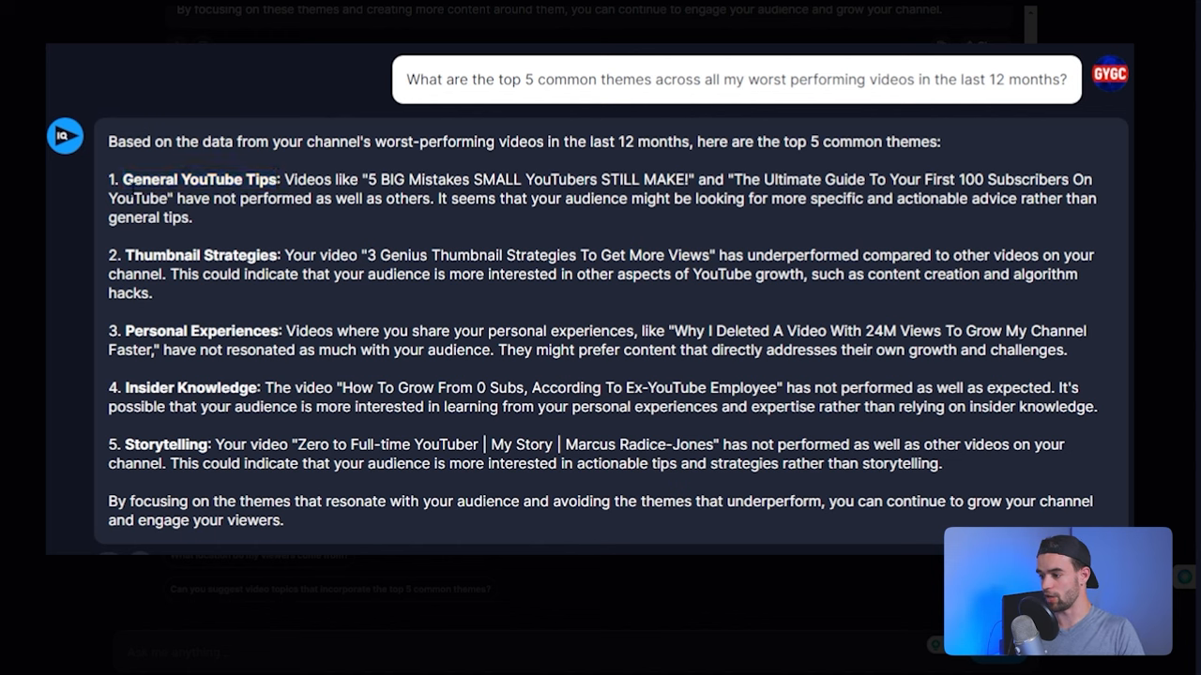
mouse_move(216, 217)
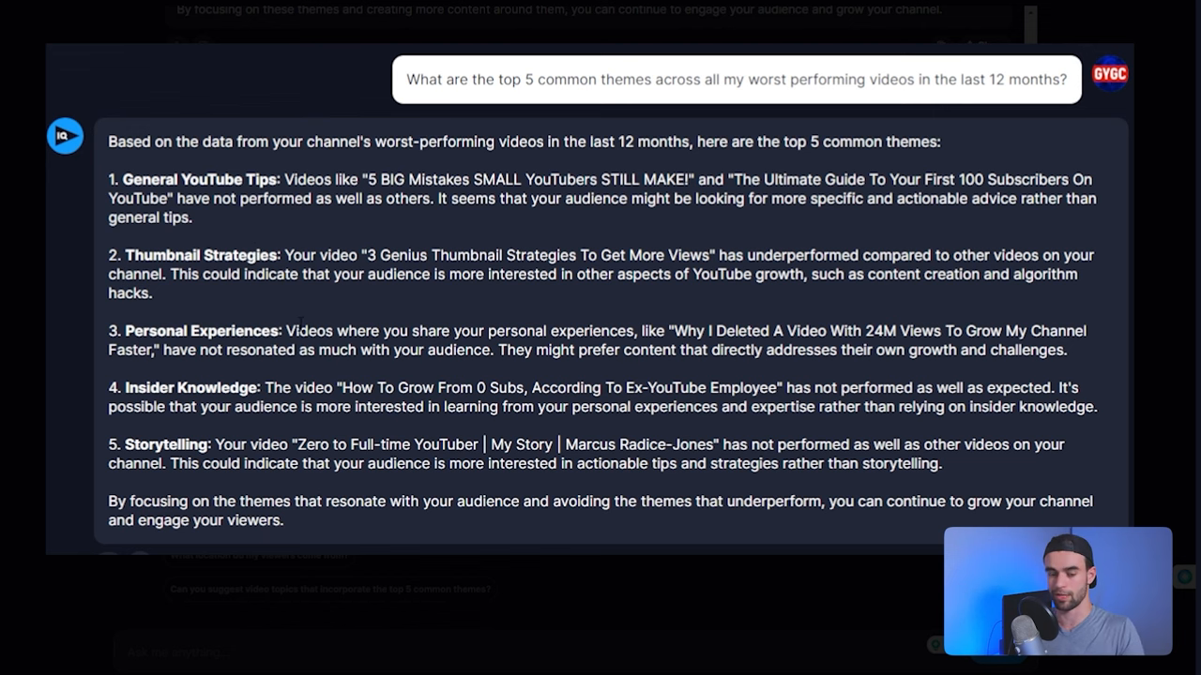
mouse_move(293, 367)
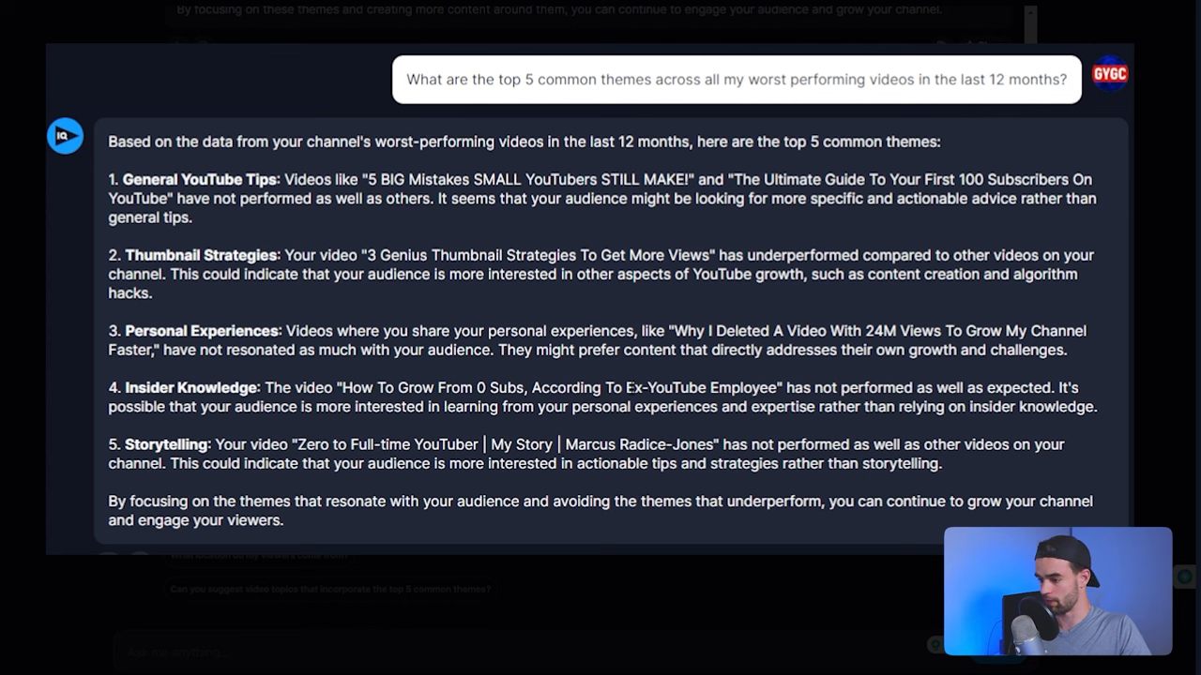
double_click(190, 387)
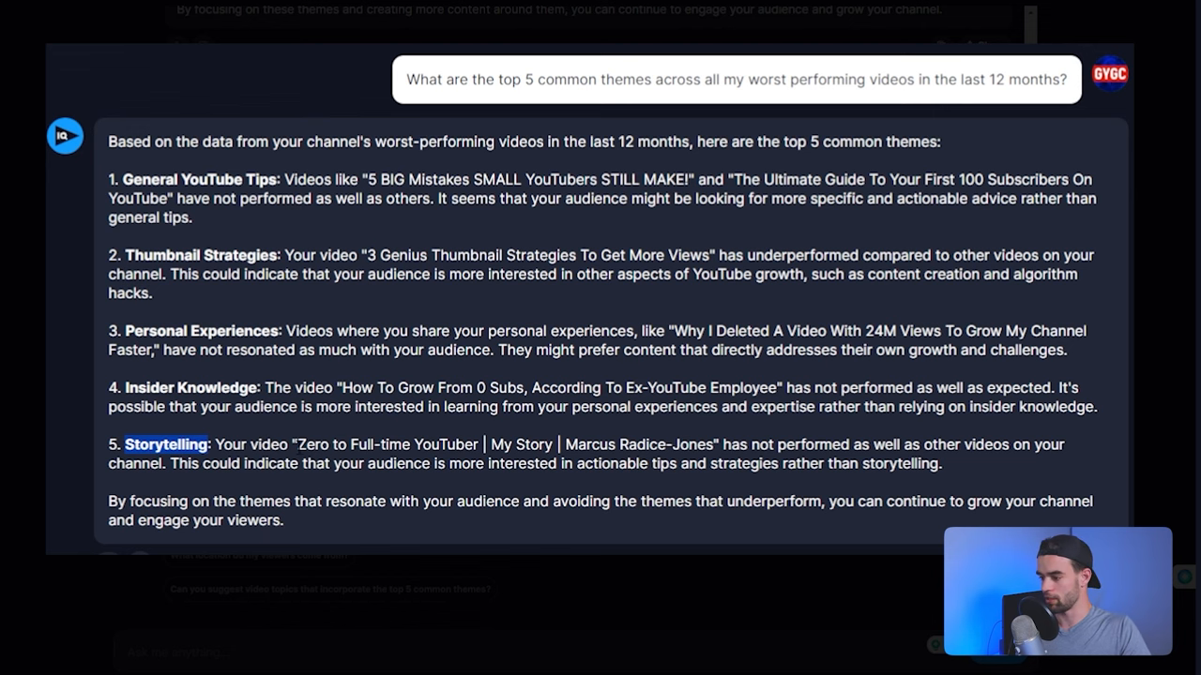
drag(109, 180, 942, 521)
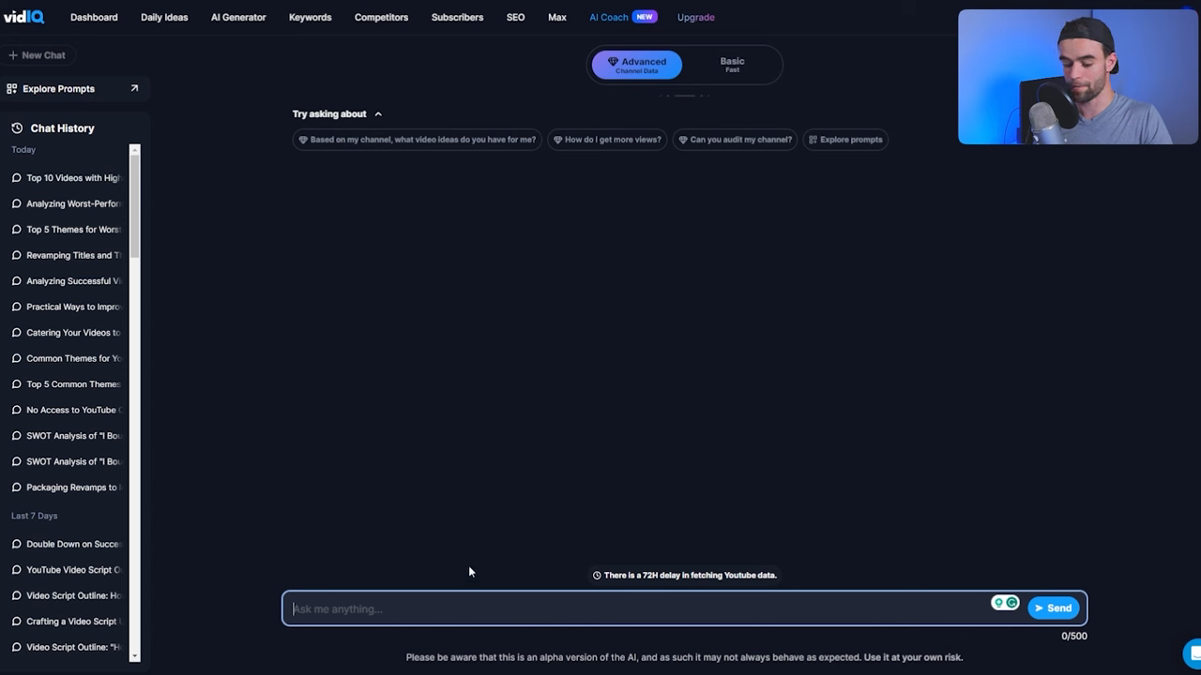
mouse_move(394, 488)
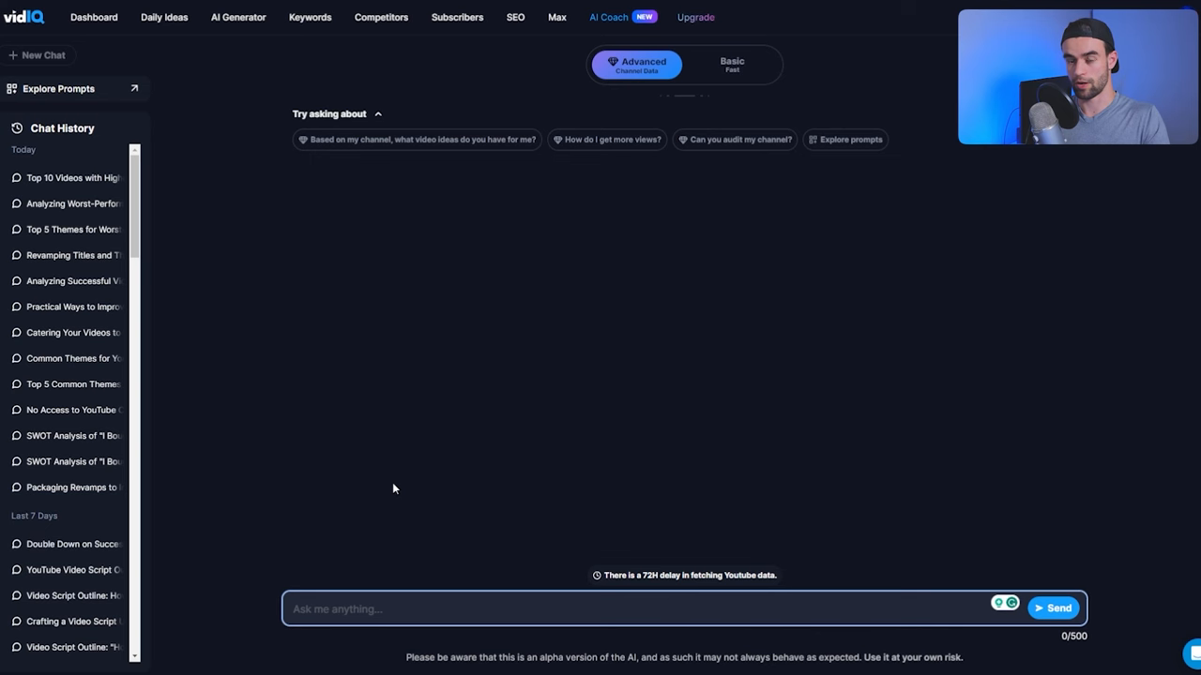
Send 'Do a complete SWOT audit on my latest video' to the AI Coach.
text(Do a complete SWOT audit on my latest video)
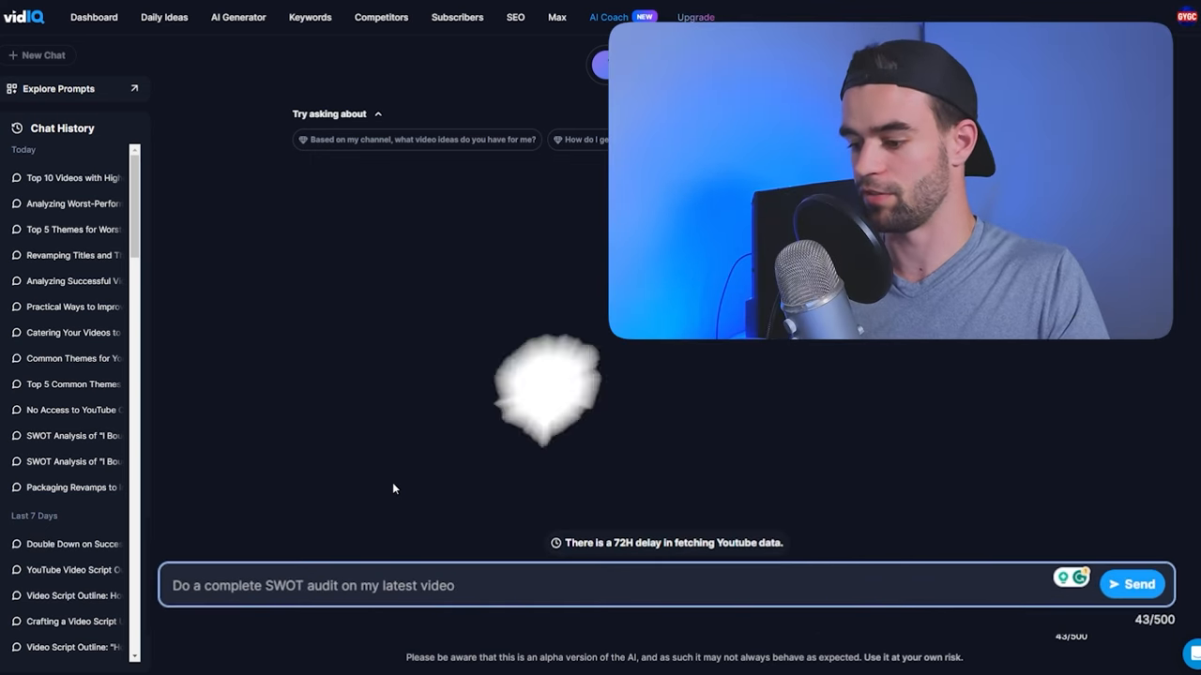
click(1132, 584)
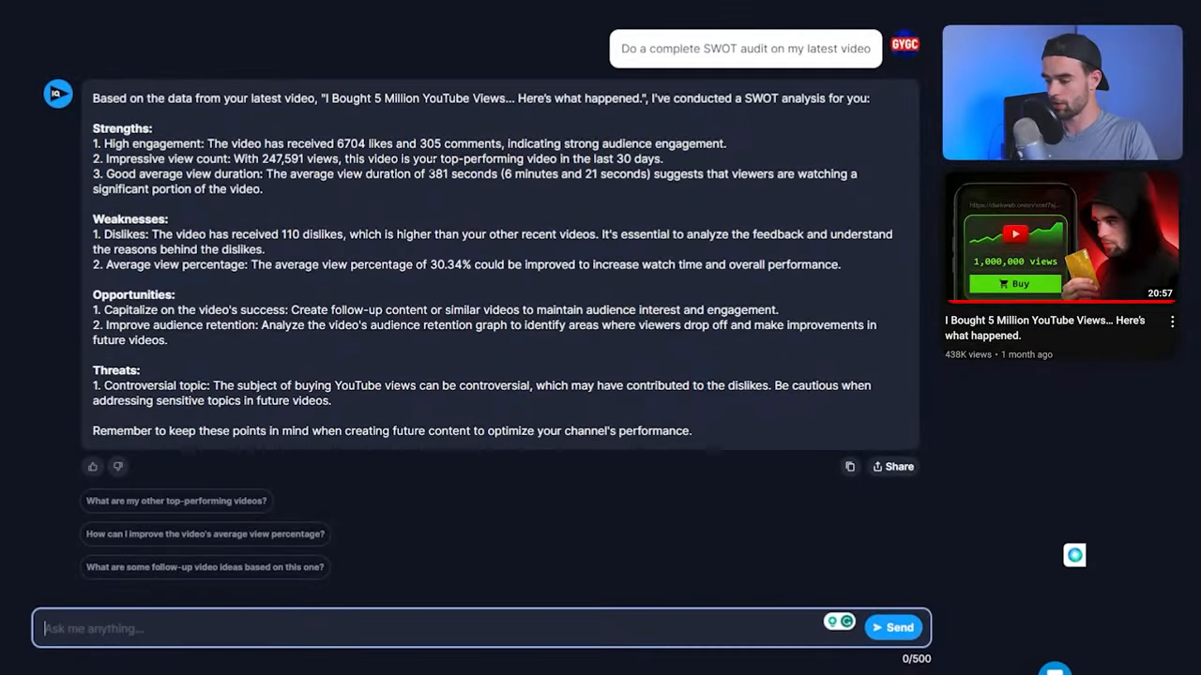
mouse_move(270, 253)
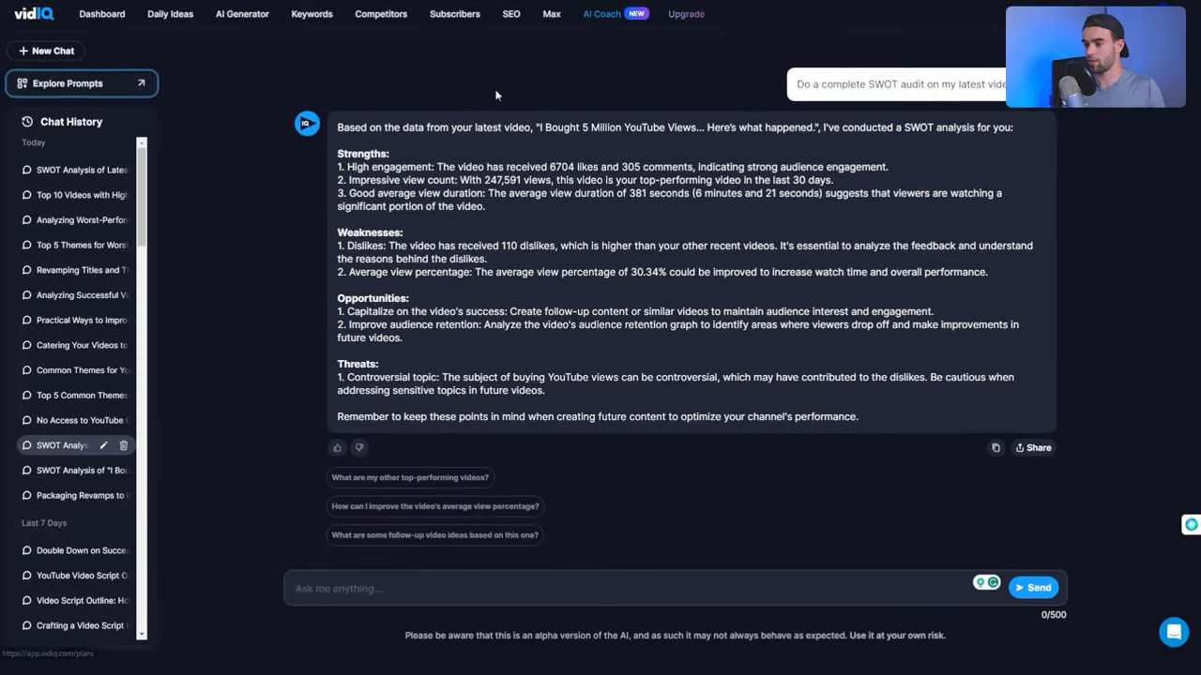
Show the Explore Prompts templates grouped by Most Popular, Video Strategy, Channel Analysis and Audience Engagement.
click(75, 82)
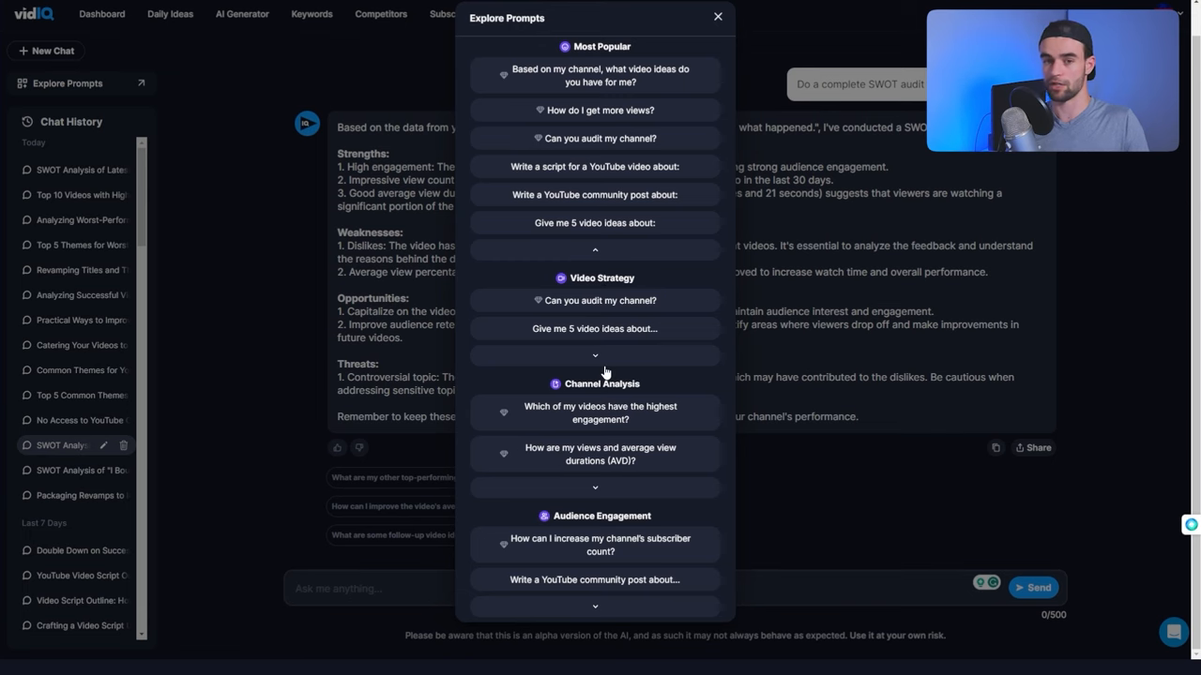
click(716, 16)
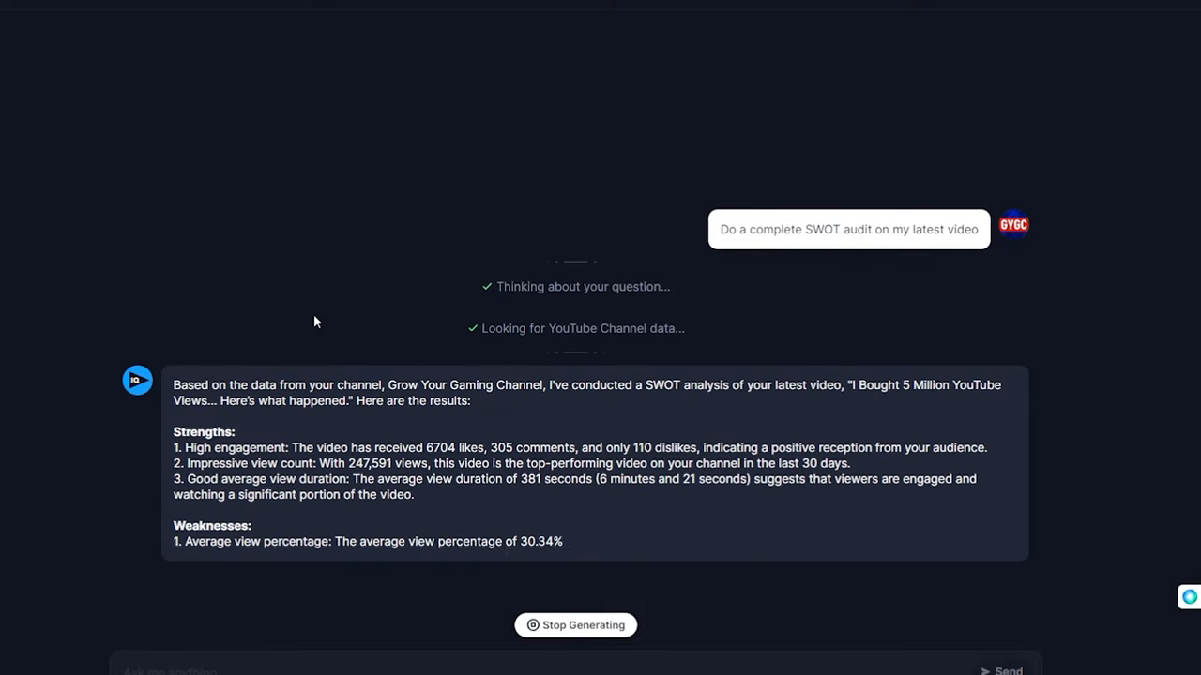